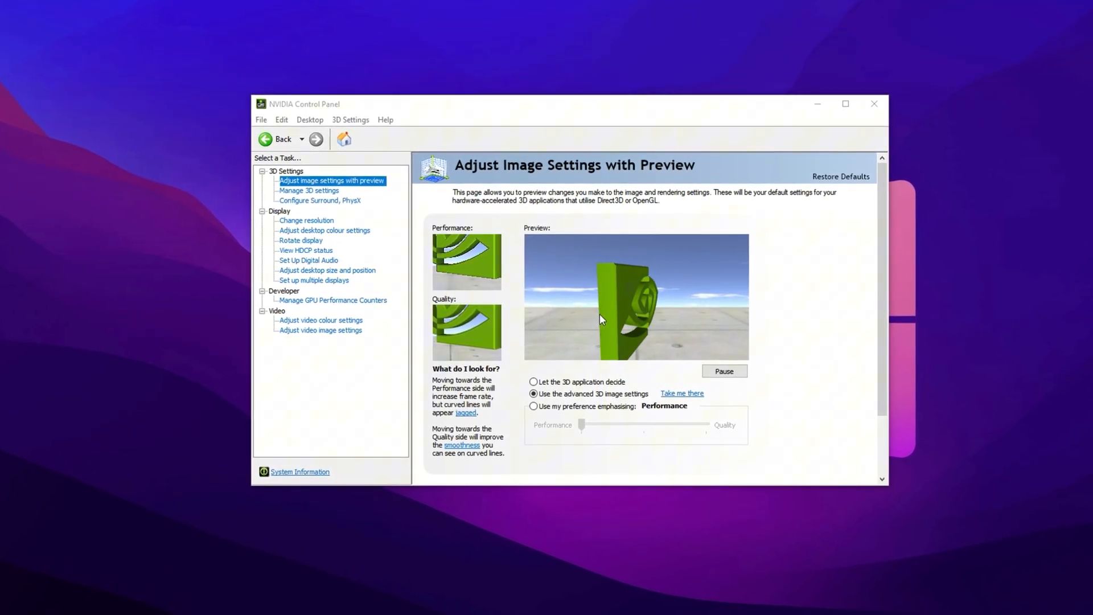
- Set global 3D Power management to Prefer maximum performance and Texture filtering Quality to High performance
{"action": "left_click", "coordinate": [309, 190]}
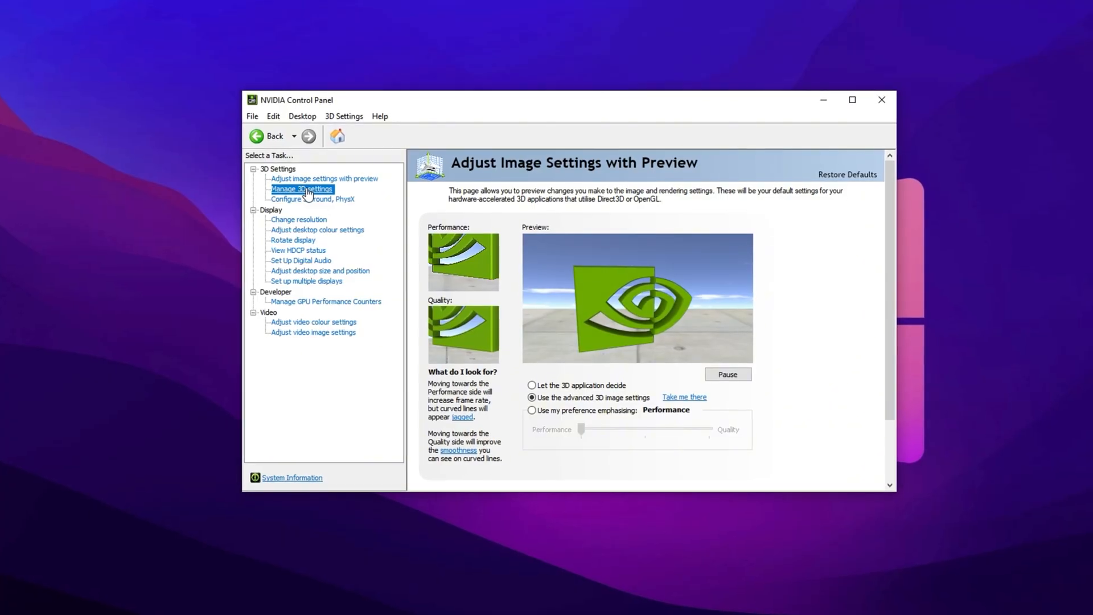
{"action": "left_click", "coordinate": [302, 189]}
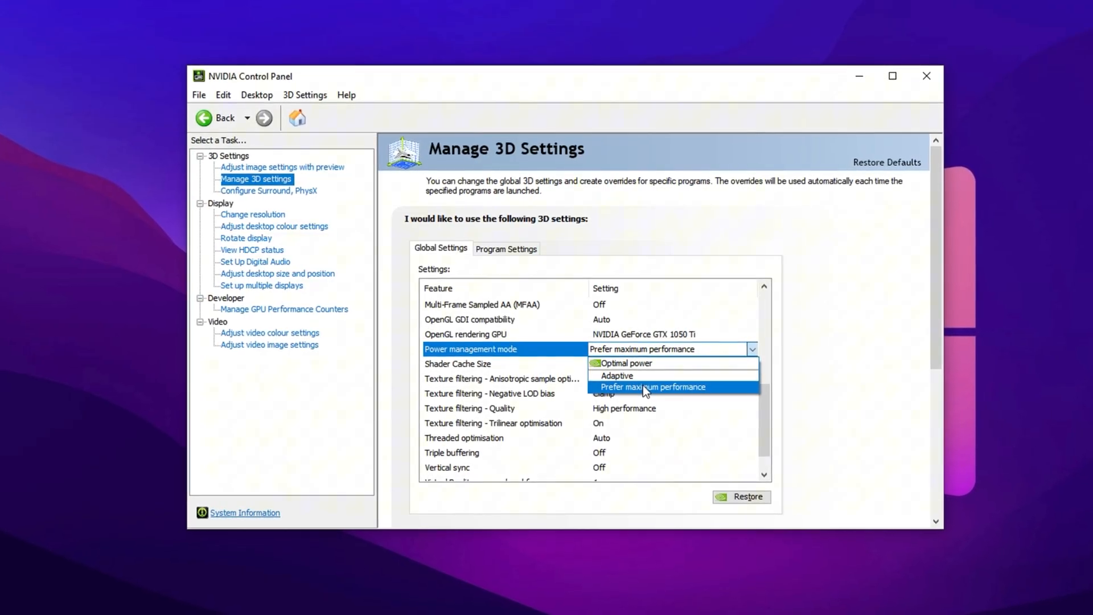
{"action": "left_click", "coordinate": [653, 387]}
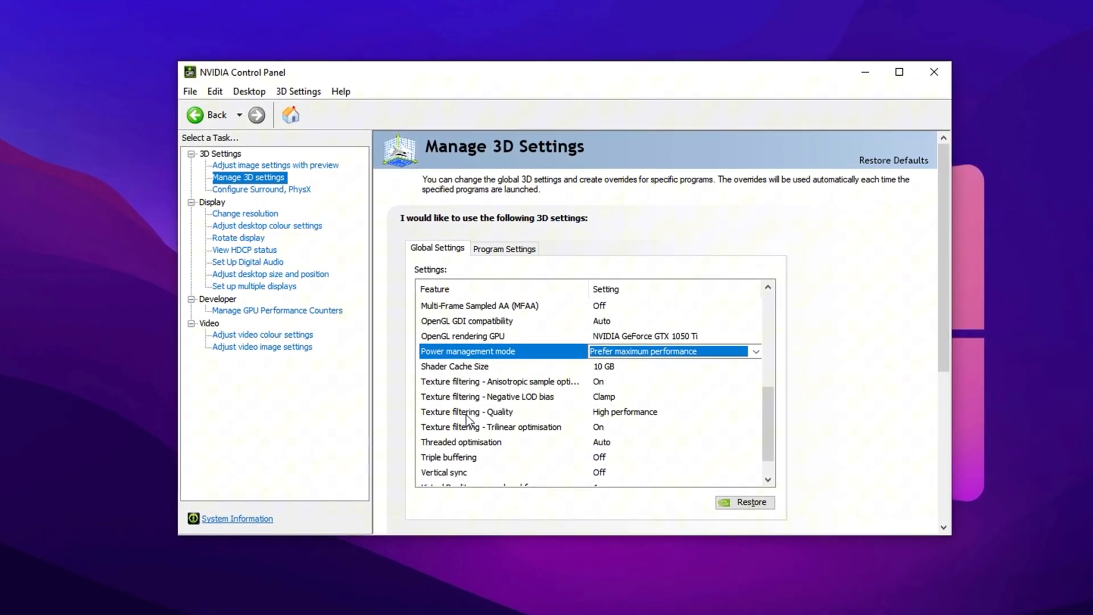
{"action": "left_click", "coordinate": [759, 415]}
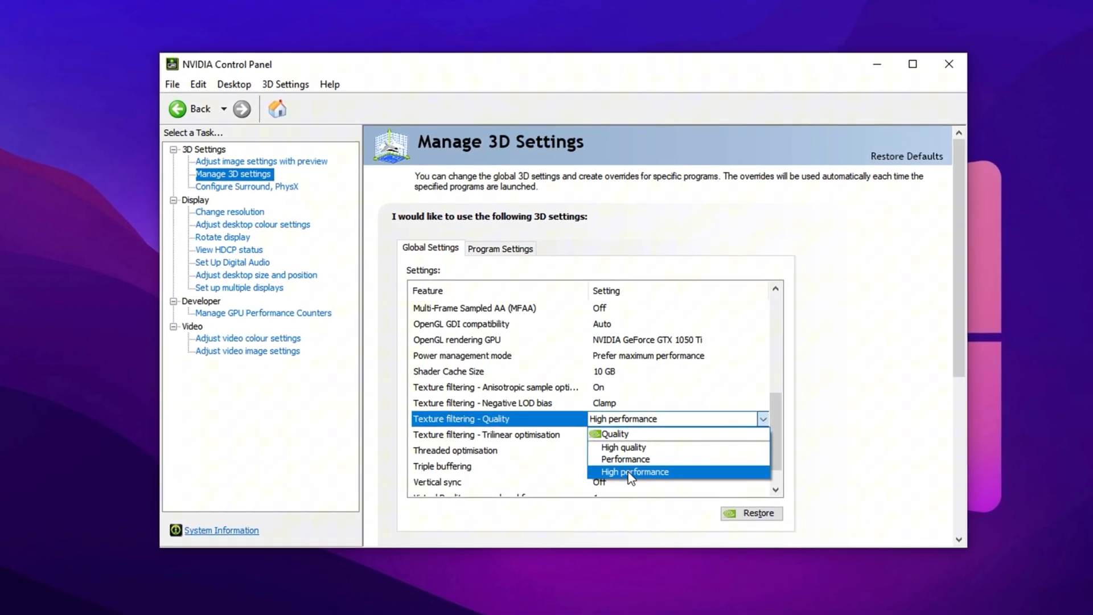
{"action": "left_click", "coordinate": [635, 471]}
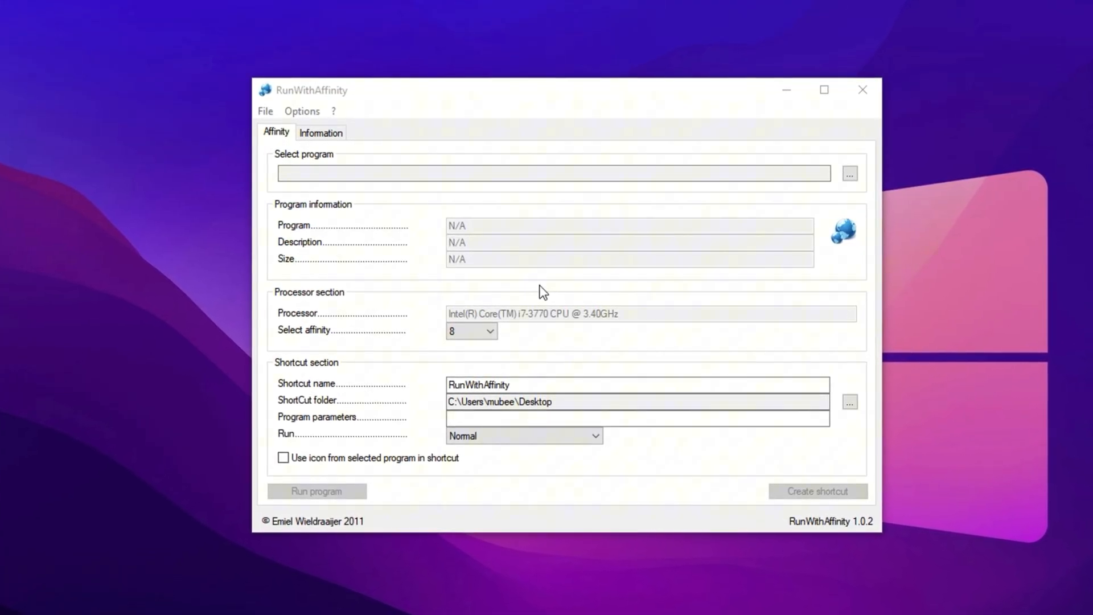
{"action": "left_click", "coordinate": [324, 606]}
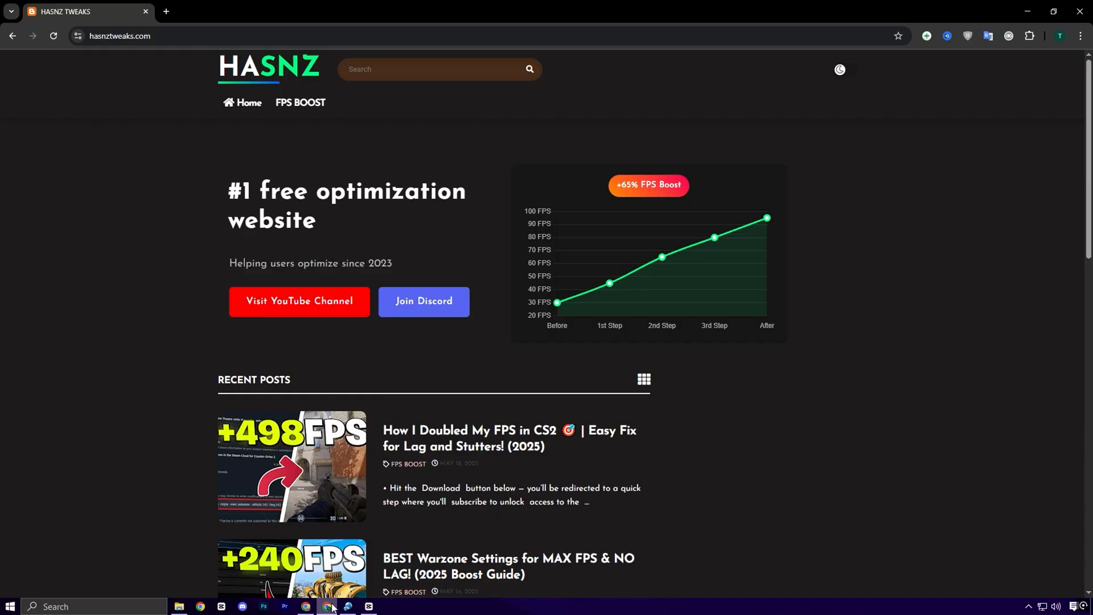
{"action": "mouse_move", "coordinate": [361, 158]}
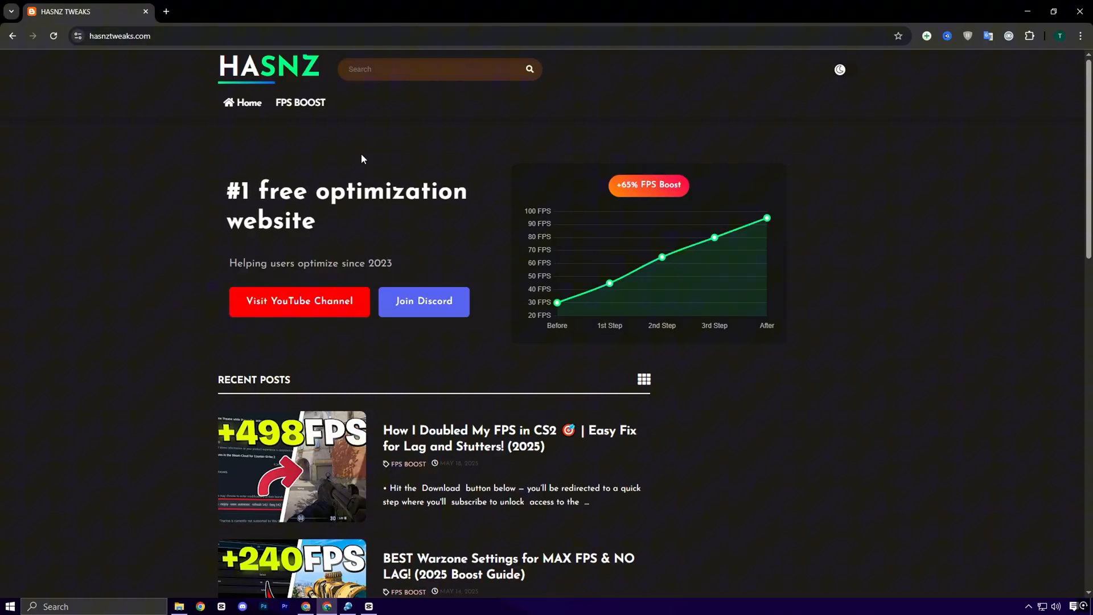
{"action": "mouse_move", "coordinate": [299, 102]}
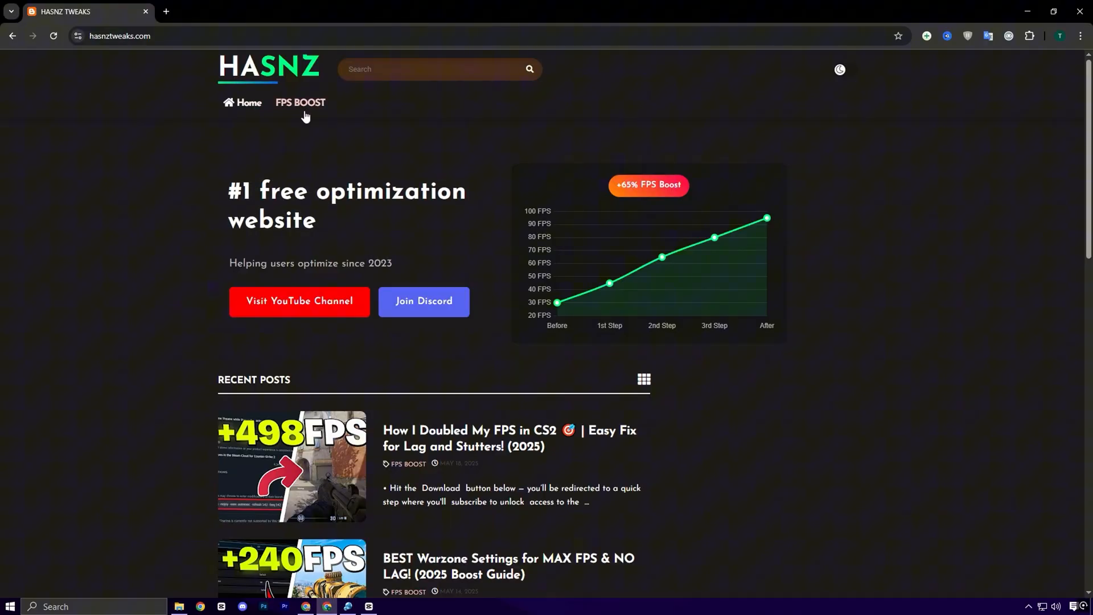
{"action": "scroll", "scroll_direction": "down", "scroll_amount": 3}
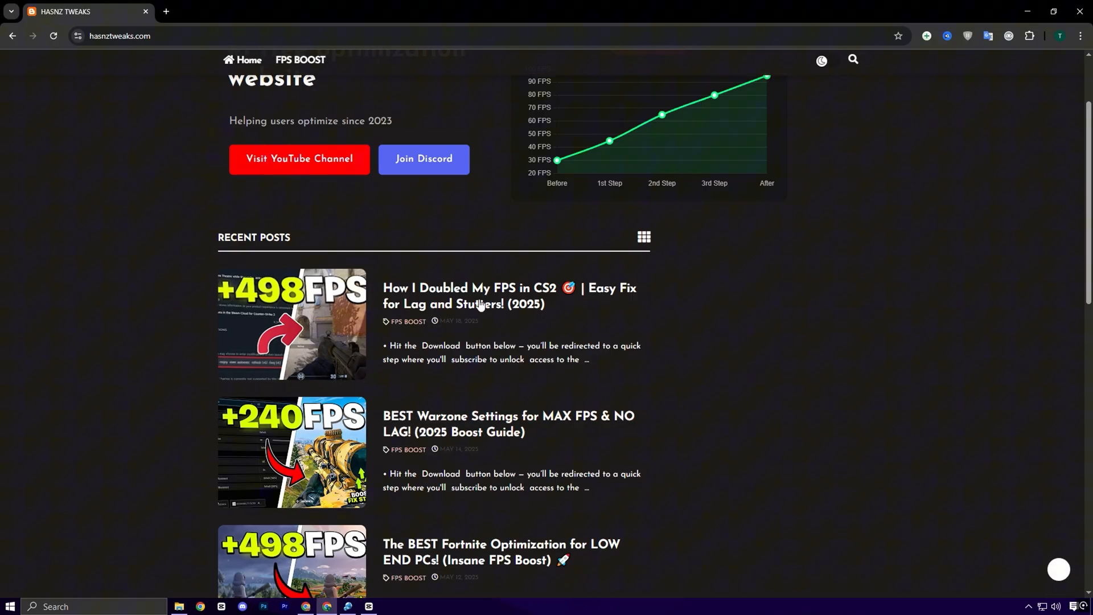
{"action": "mouse_move", "coordinate": [886, 296]}
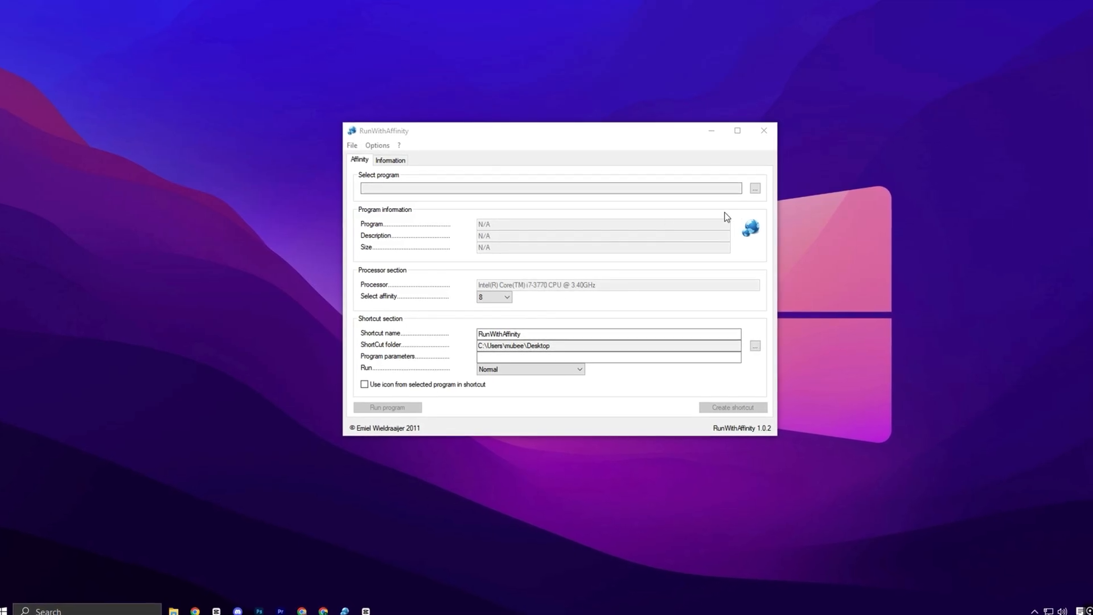
- Browse from D: into SteamLibrary\steamapps\common for the program to launch
{"action": "left_click", "coordinate": [753, 188]}
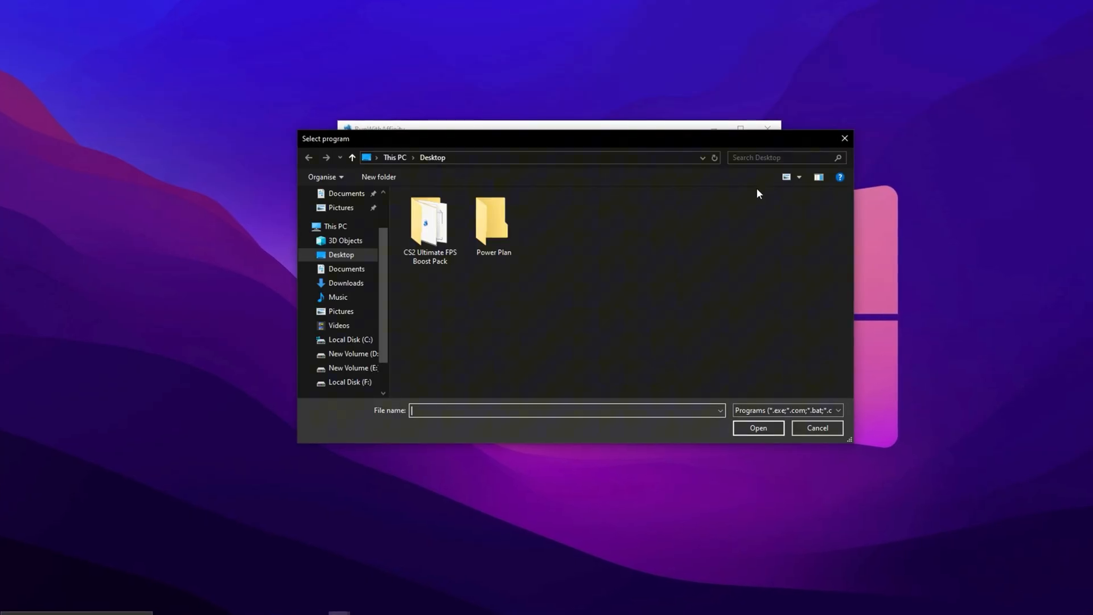
{"action": "left_click", "coordinate": [352, 356]}
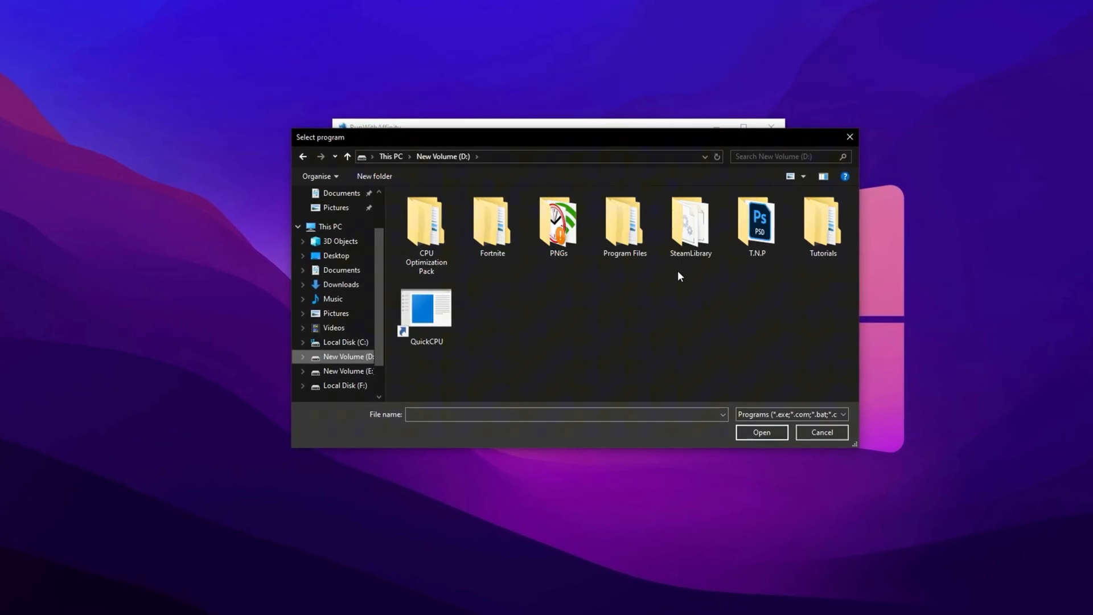
{"action": "double_click", "coordinate": [691, 222]}
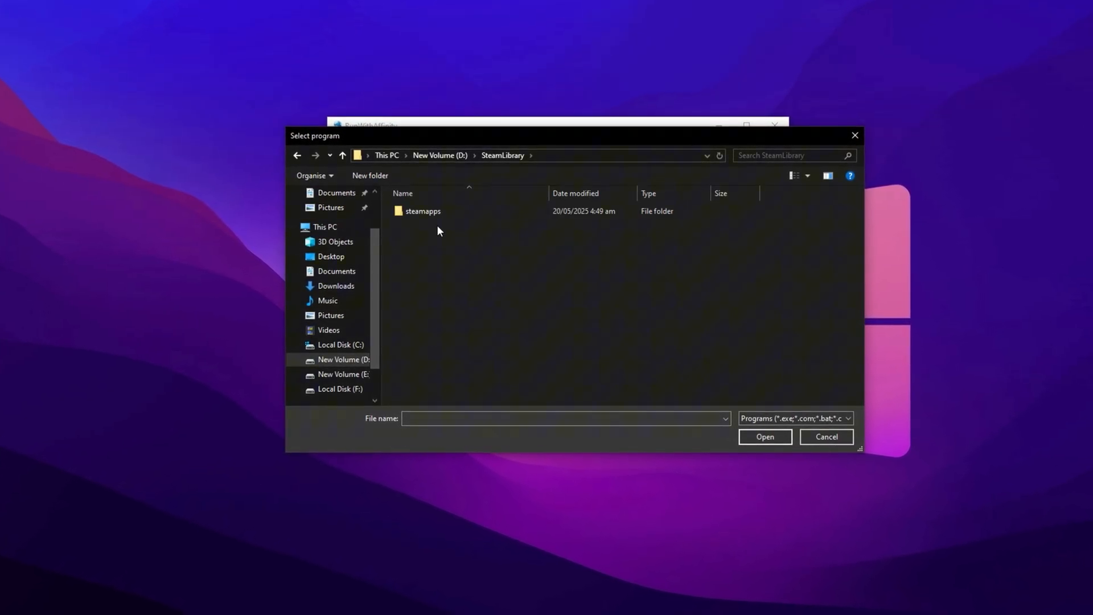
{"action": "left_click", "coordinate": [421, 211]}
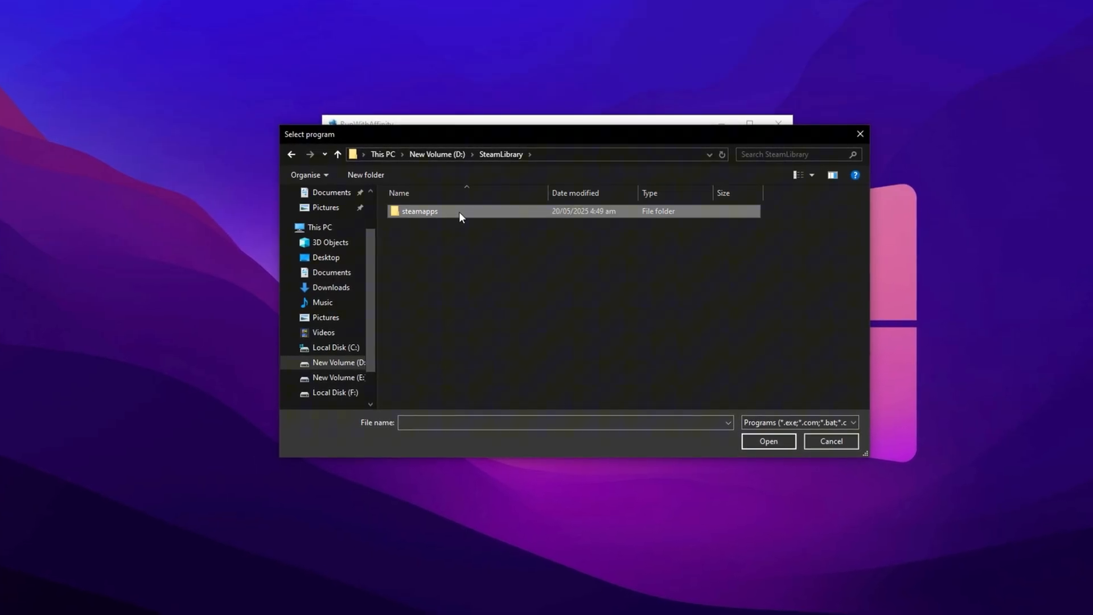
{"action": "double_click", "coordinate": [420, 210]}
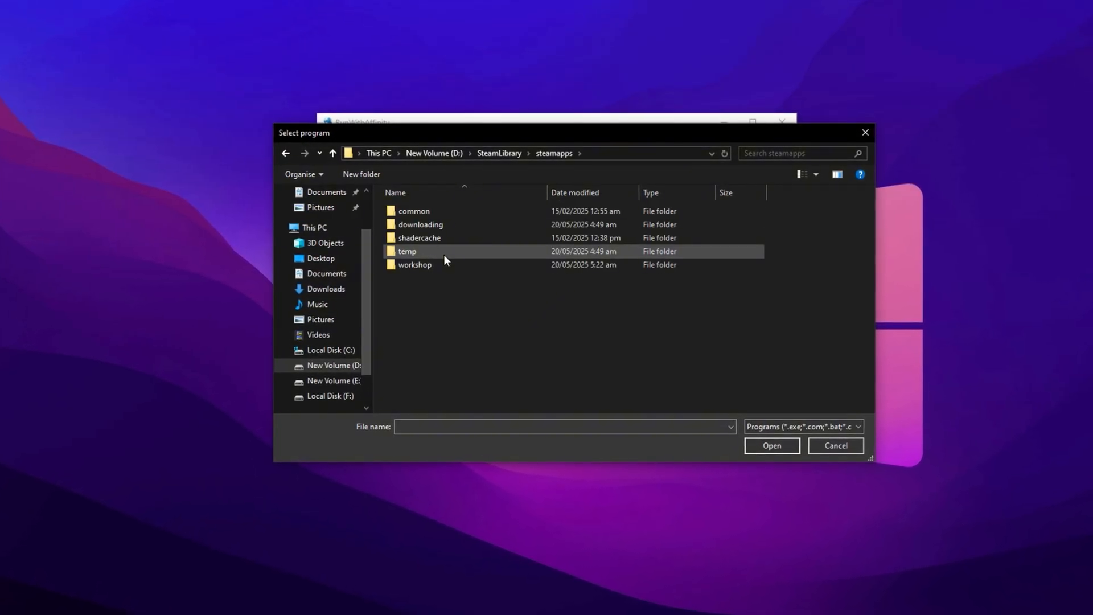
{"action": "double_click", "coordinate": [413, 211]}
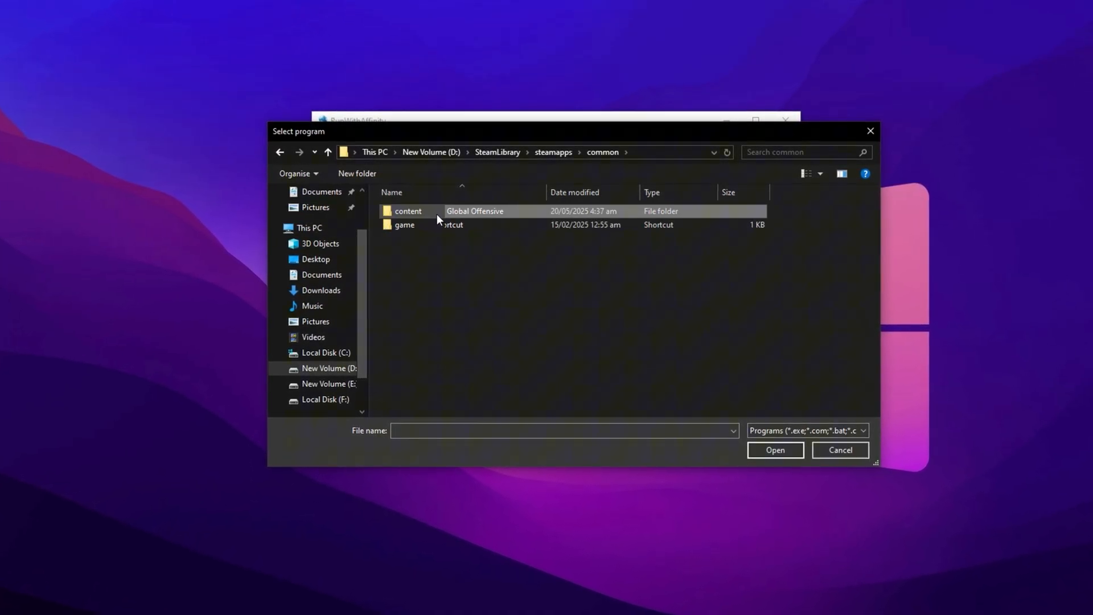
- Select cs2 inside Counter-Strike Global Offensive\game\bin\win64 as the program
{"action": "double_click", "coordinate": [405, 225]}
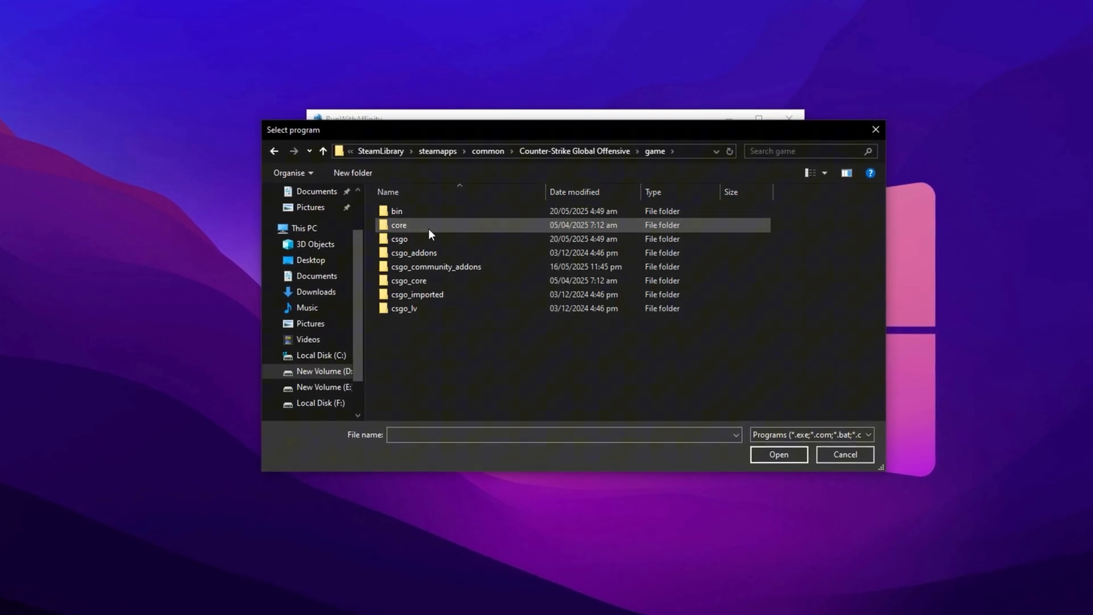
{"action": "double_click", "coordinate": [396, 210]}
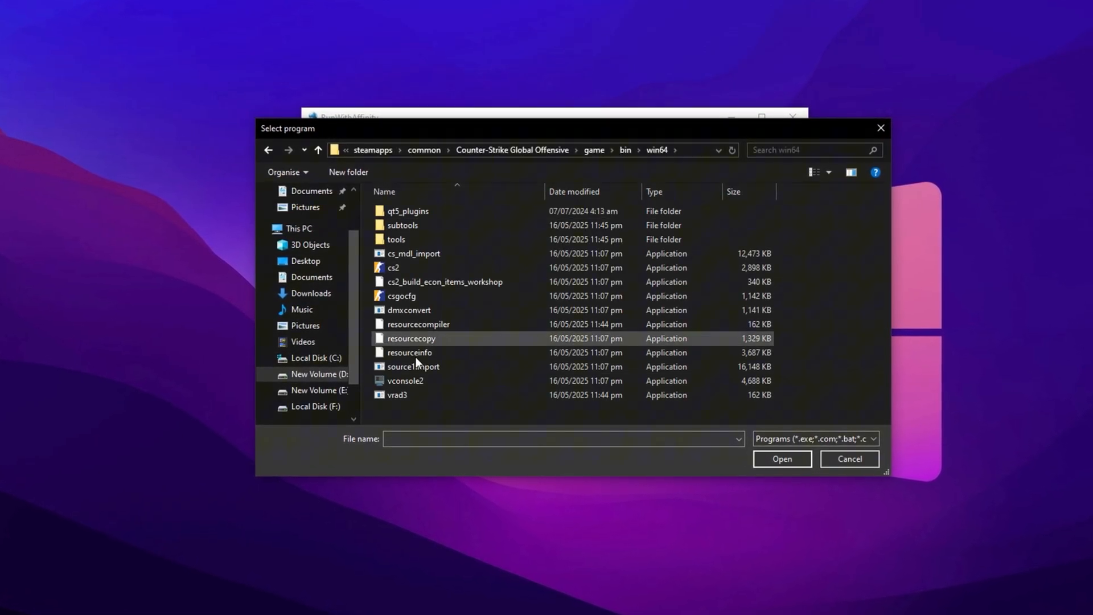
{"action": "left_click", "coordinate": [393, 268]}
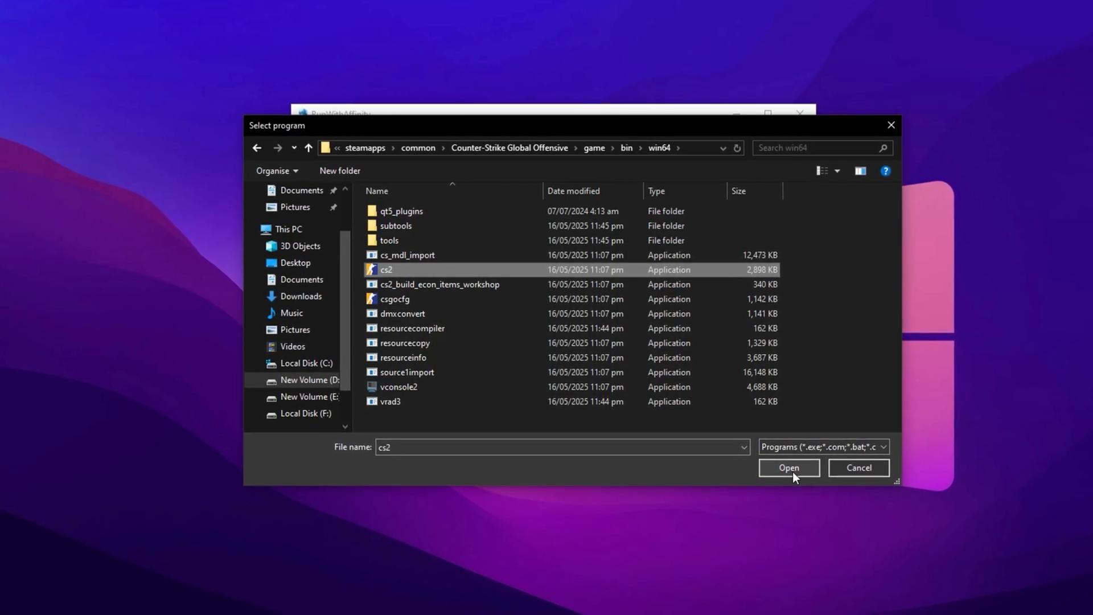
{"action": "left_click", "coordinate": [788, 468]}
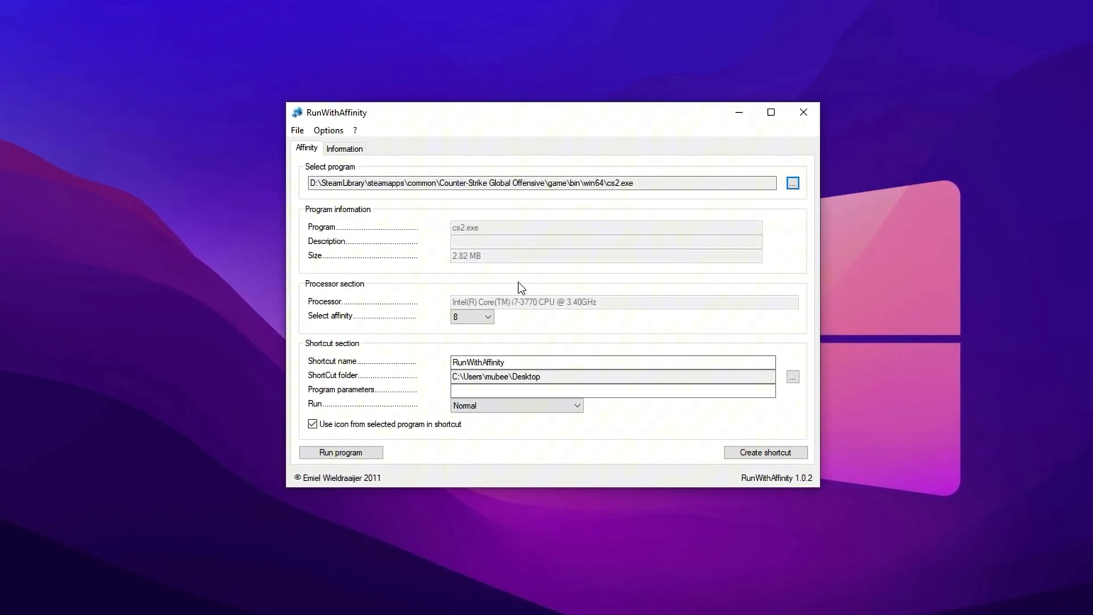
- Keep affinity 8, create the cs2.exe desktop shortcut, and select its name for editing
{"action": "left_click", "coordinate": [489, 318]}
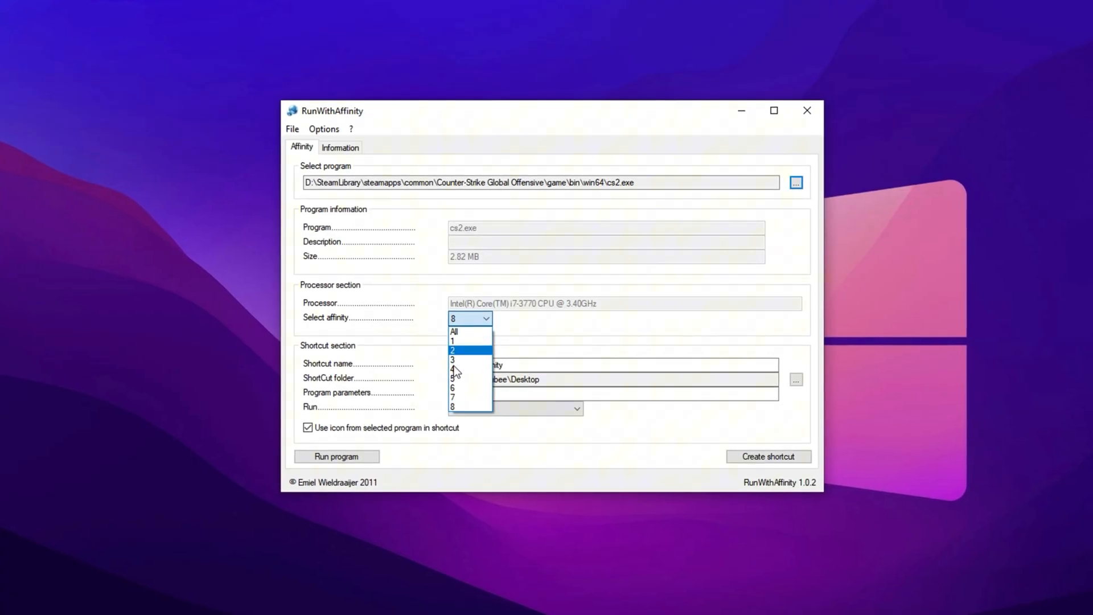
{"action": "mouse_move", "coordinate": [474, 381]}
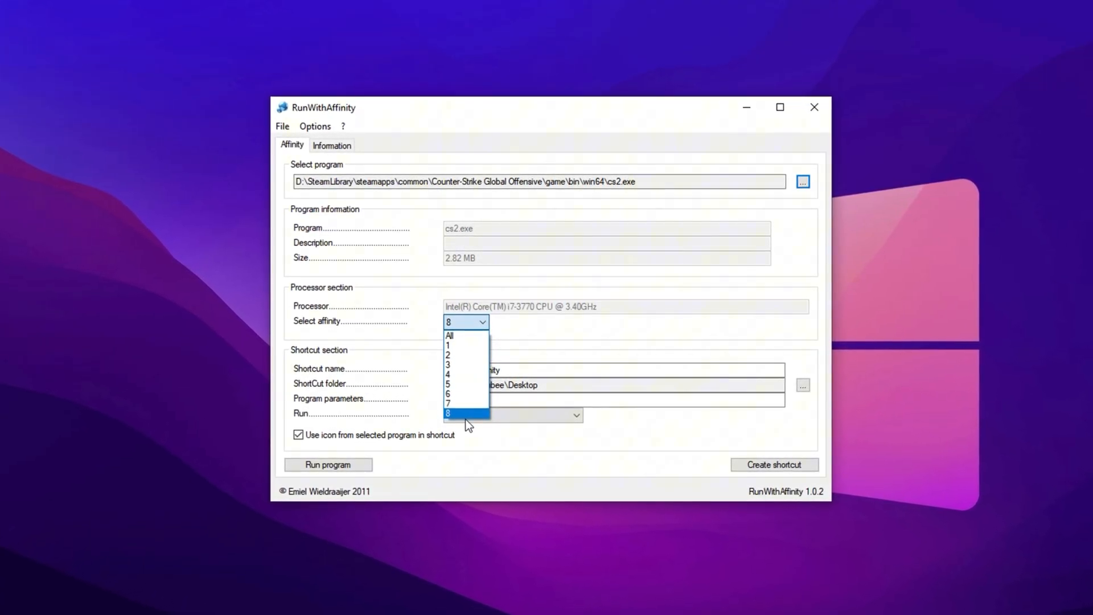
{"action": "mouse_move", "coordinate": [446, 387]}
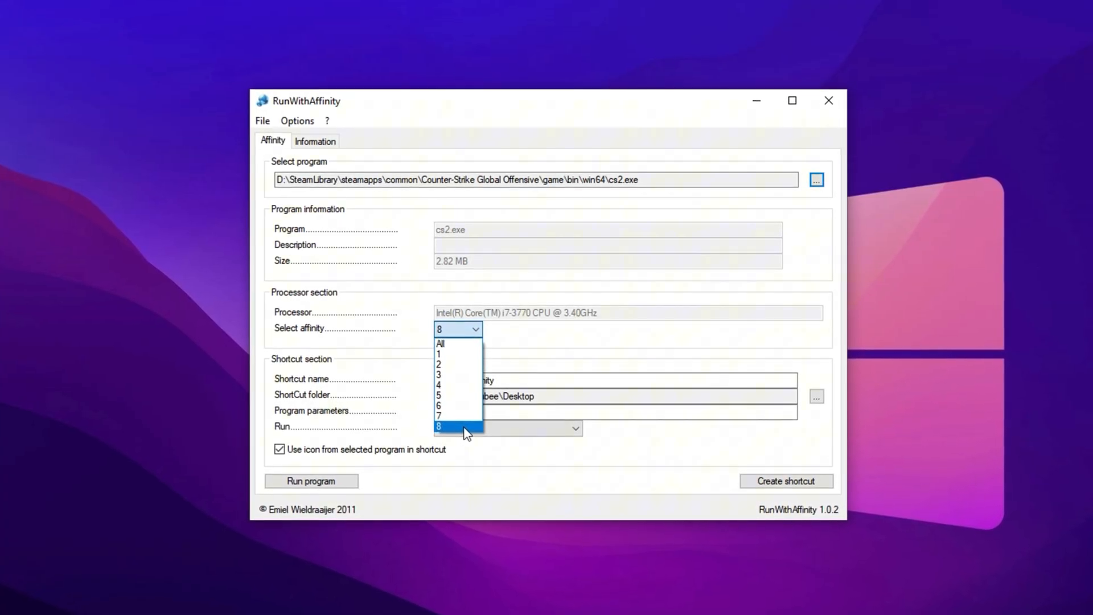
{"action": "left_click", "coordinate": [440, 426]}
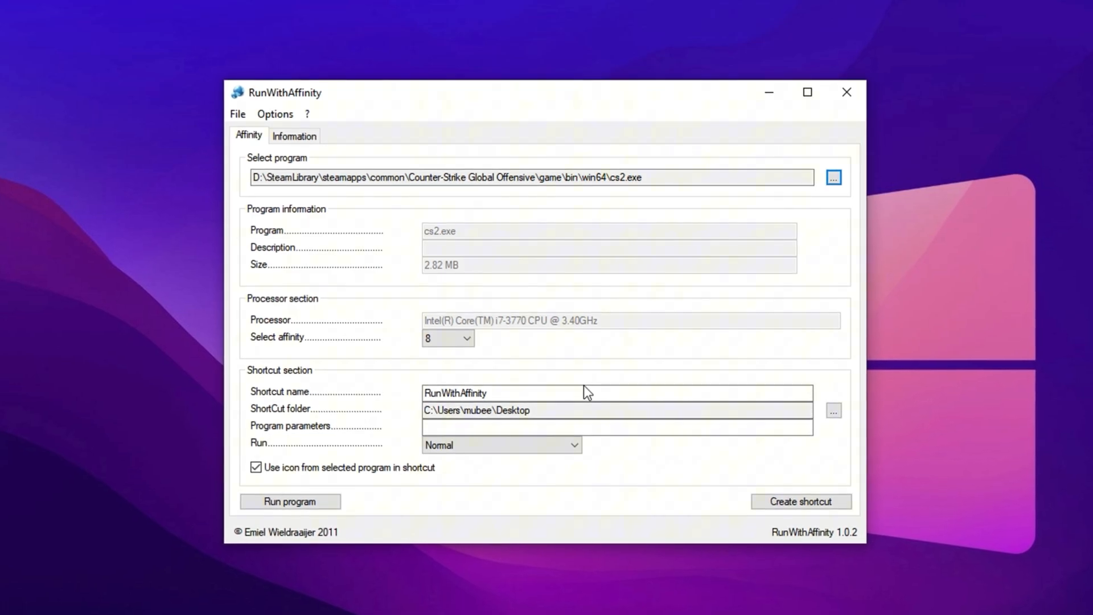
{"action": "left_click", "coordinate": [800, 501]}
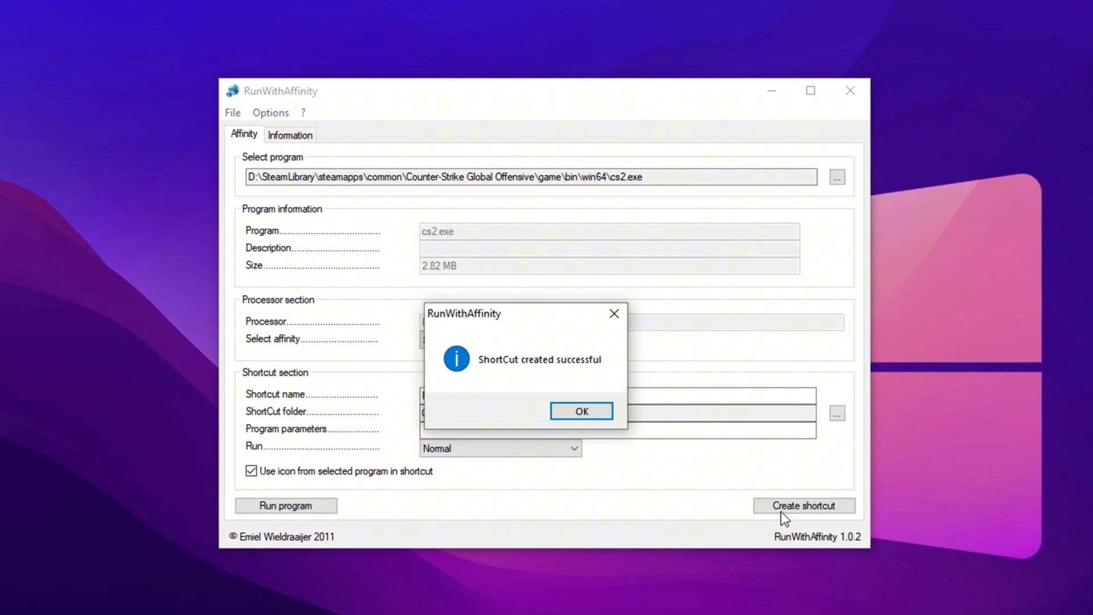
{"action": "left_click", "coordinate": [581, 411]}
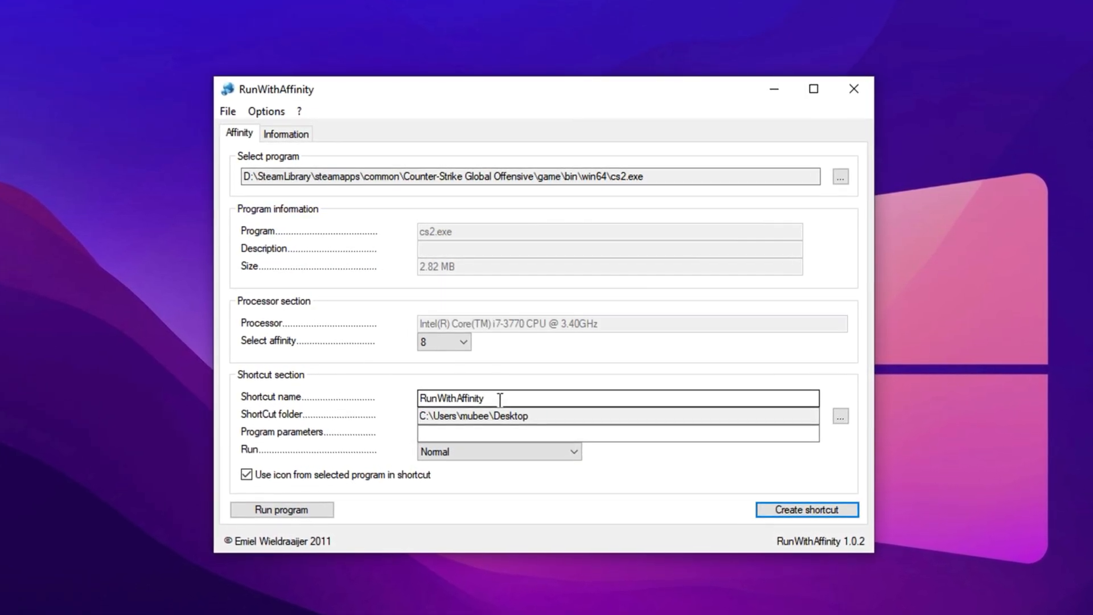
{"action": "triple_click", "coordinate": [473, 418]}
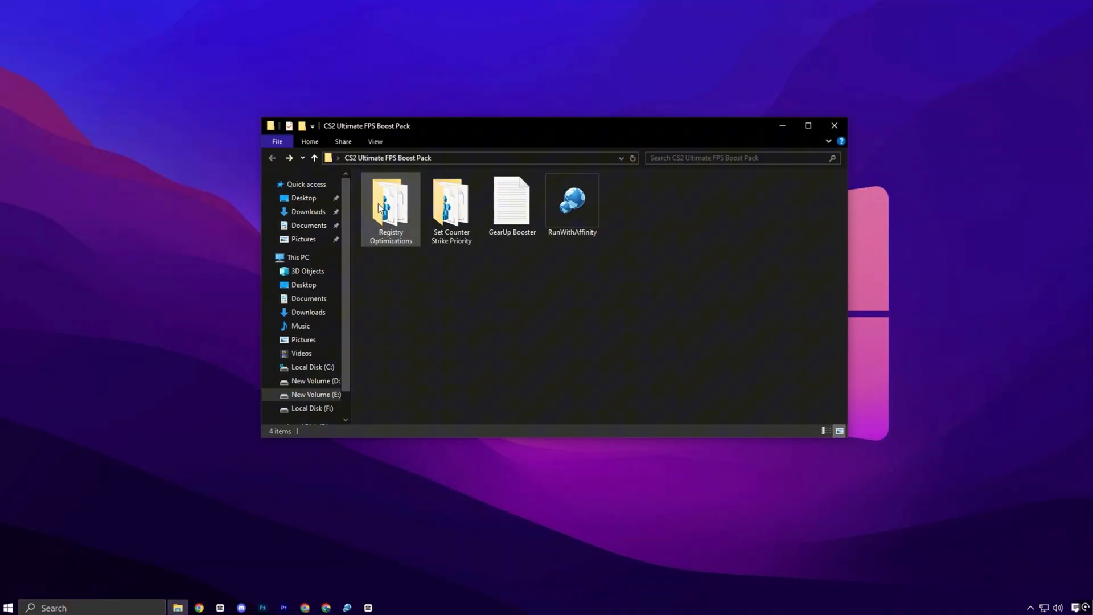
{"action": "double_click", "coordinate": [390, 198]}
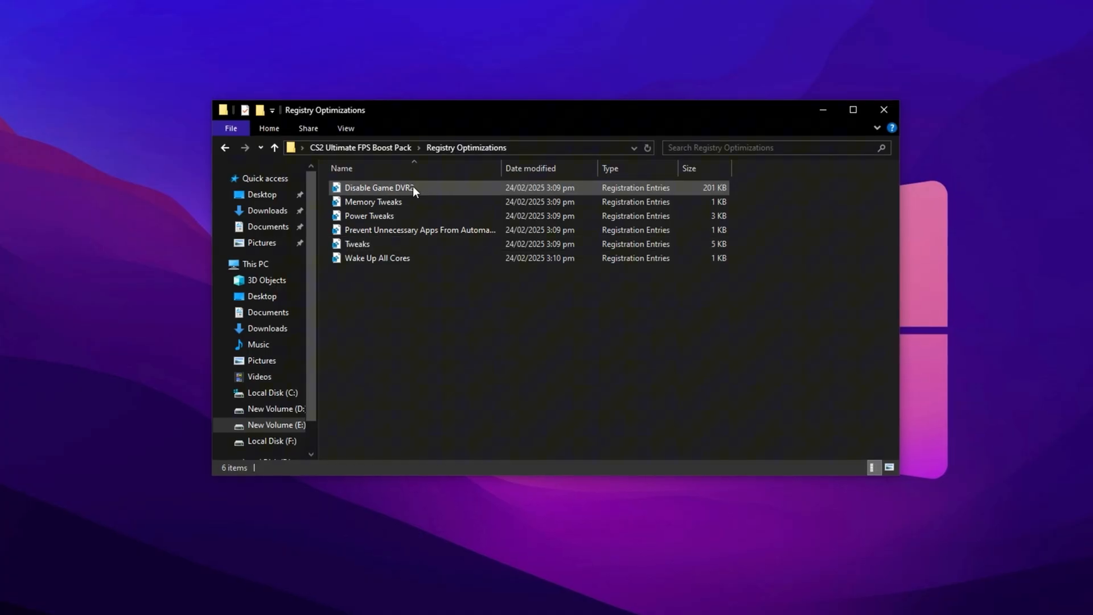
{"action": "left_click", "coordinate": [271, 147]}
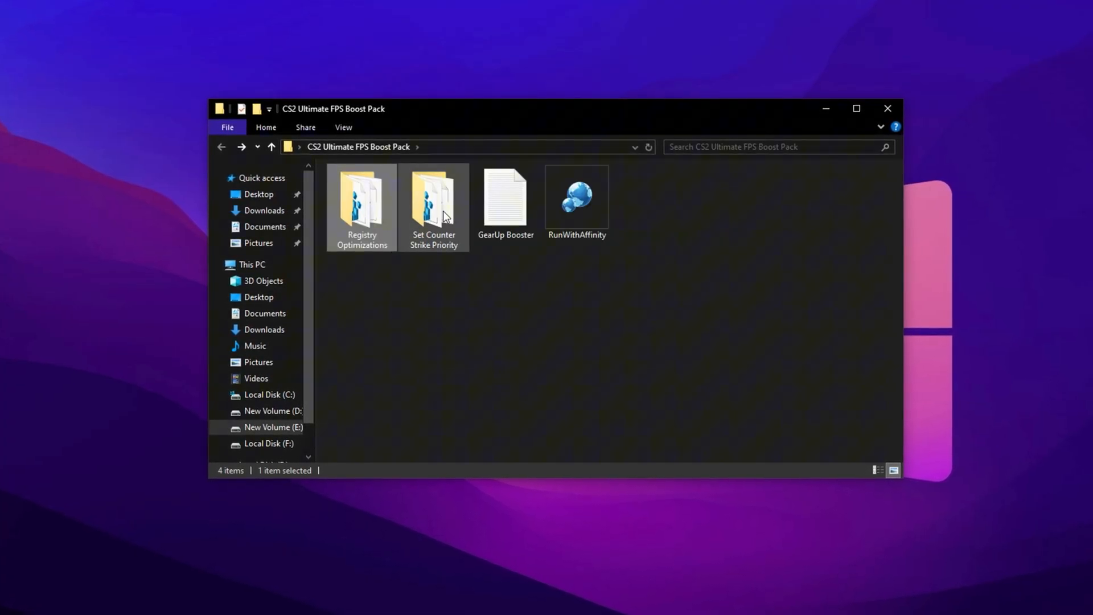
- Browse the High, Medium and Normal priority .reg files in Set Counter Strike Priority
{"action": "double_click", "coordinate": [433, 198]}
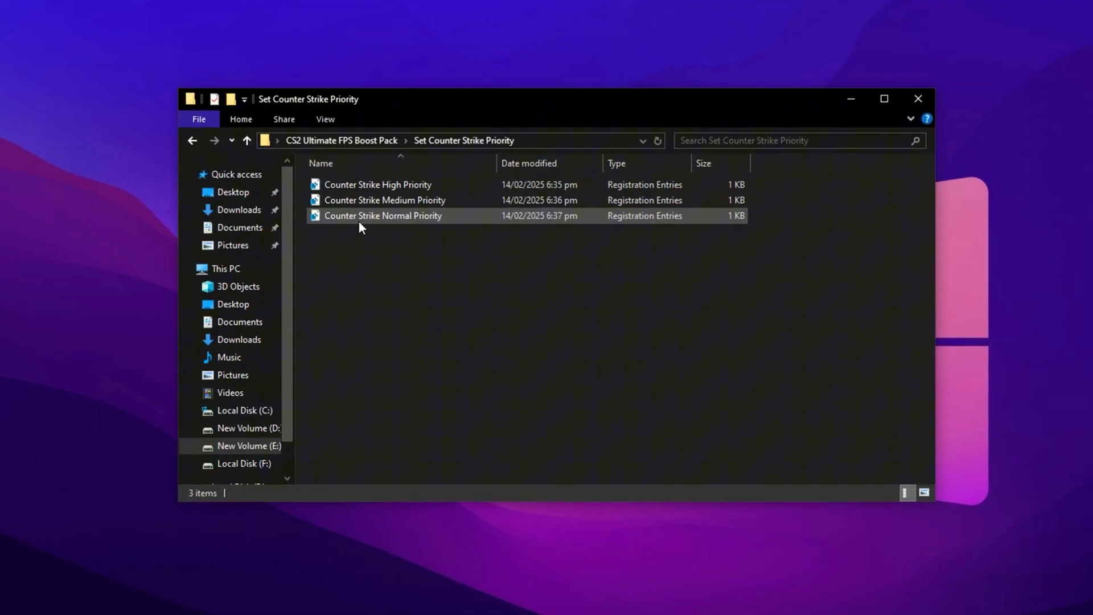
{"action": "left_click", "coordinate": [382, 215]}
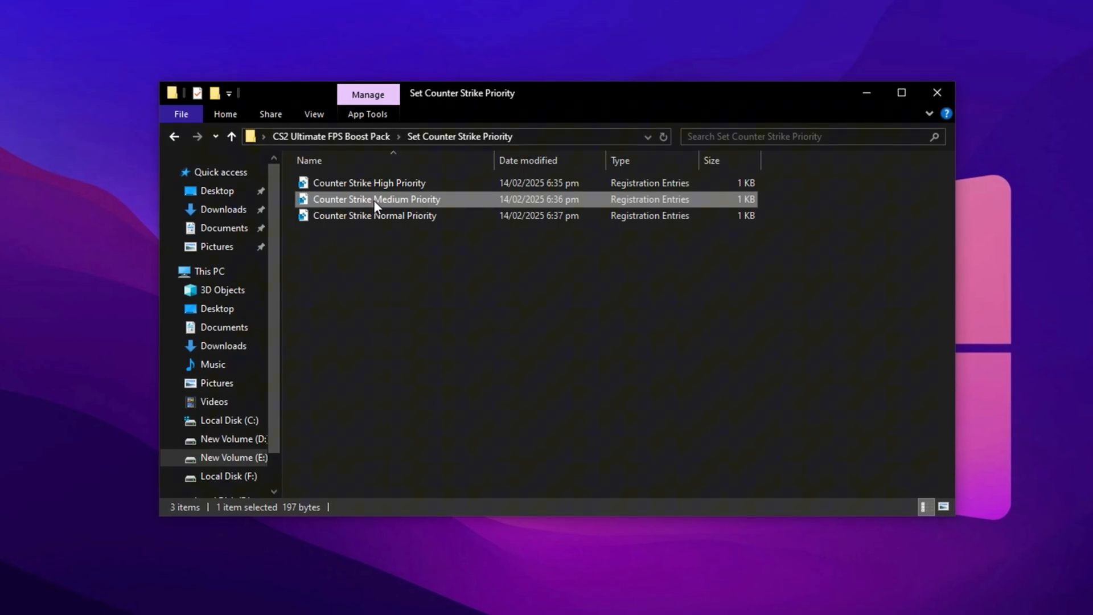
{"action": "left_click", "coordinate": [369, 183]}
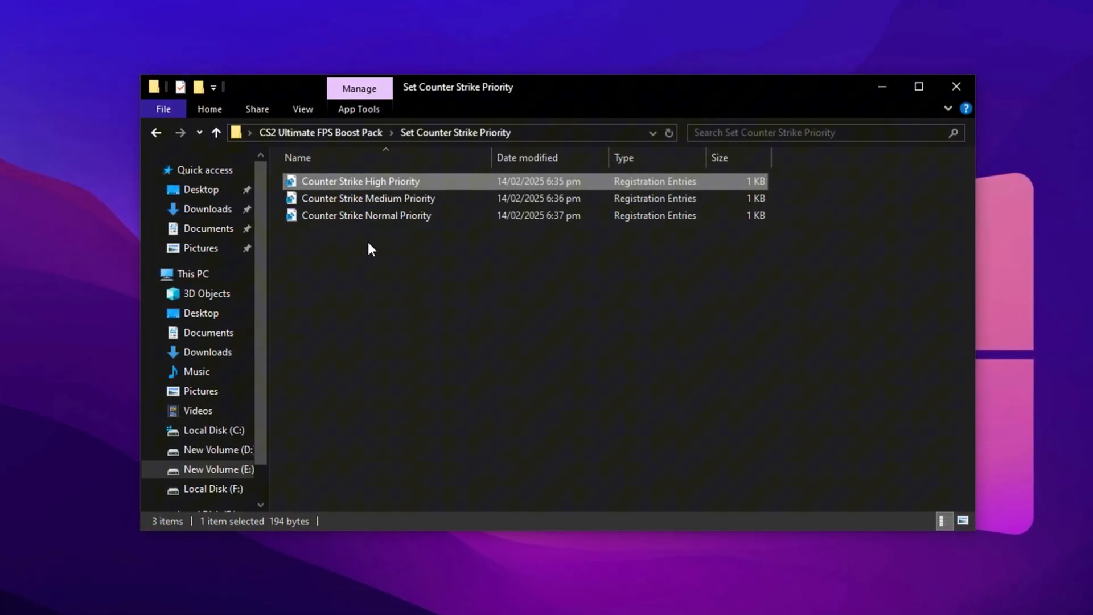
{"action": "left_click", "coordinate": [217, 133]}
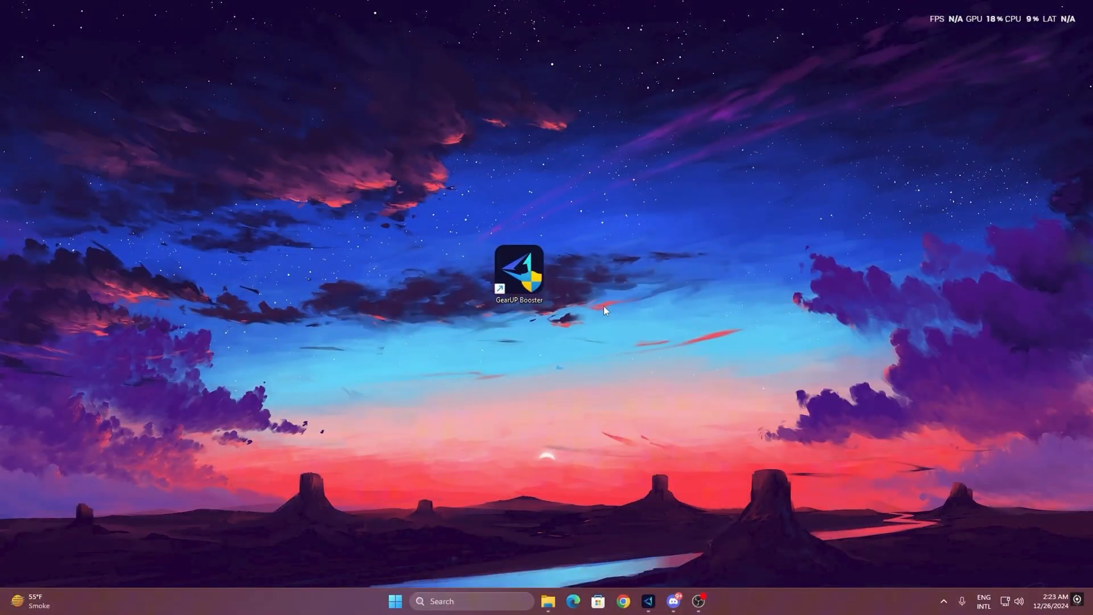
{"action": "mouse_move", "coordinate": [520, 272]}
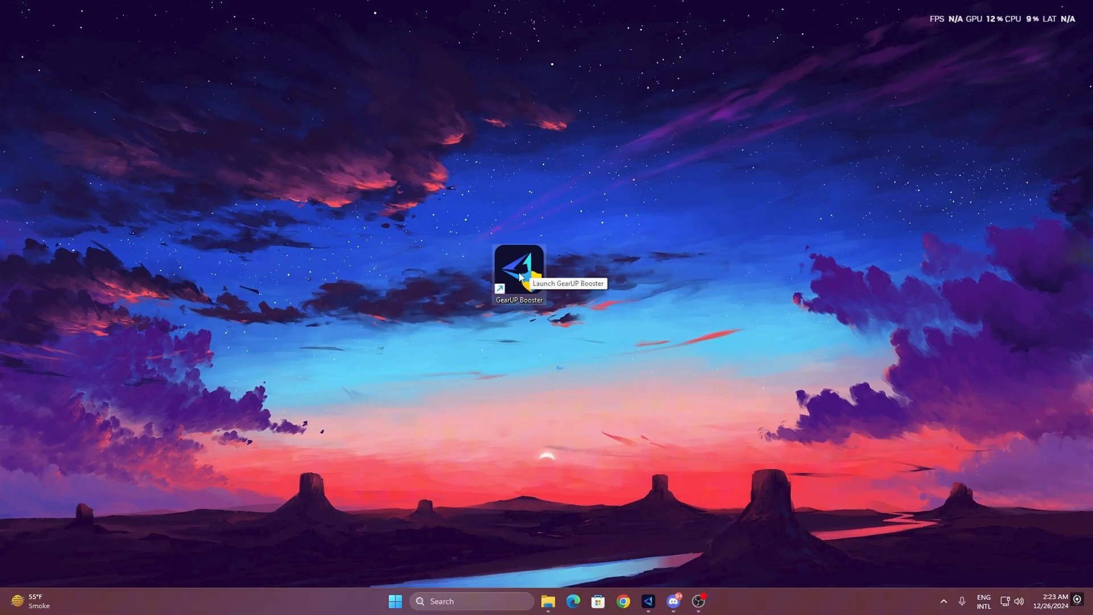
- Launch GearUP Booster, browse the Games catalog, and return to the Home page
{"action": "double_click", "coordinate": [520, 269]}
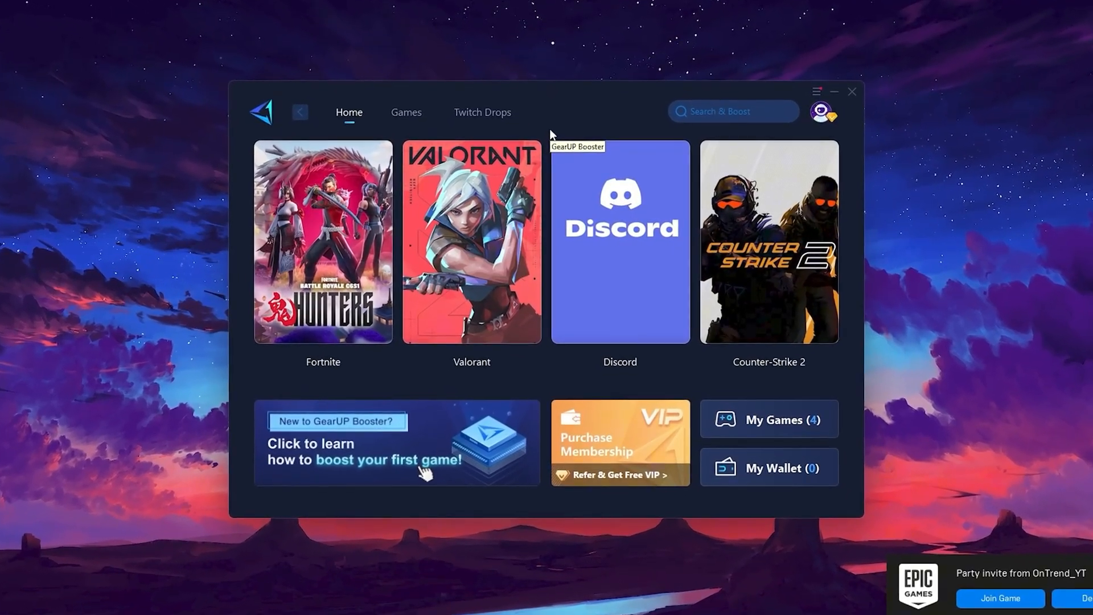
{"action": "left_click", "coordinate": [823, 112]}
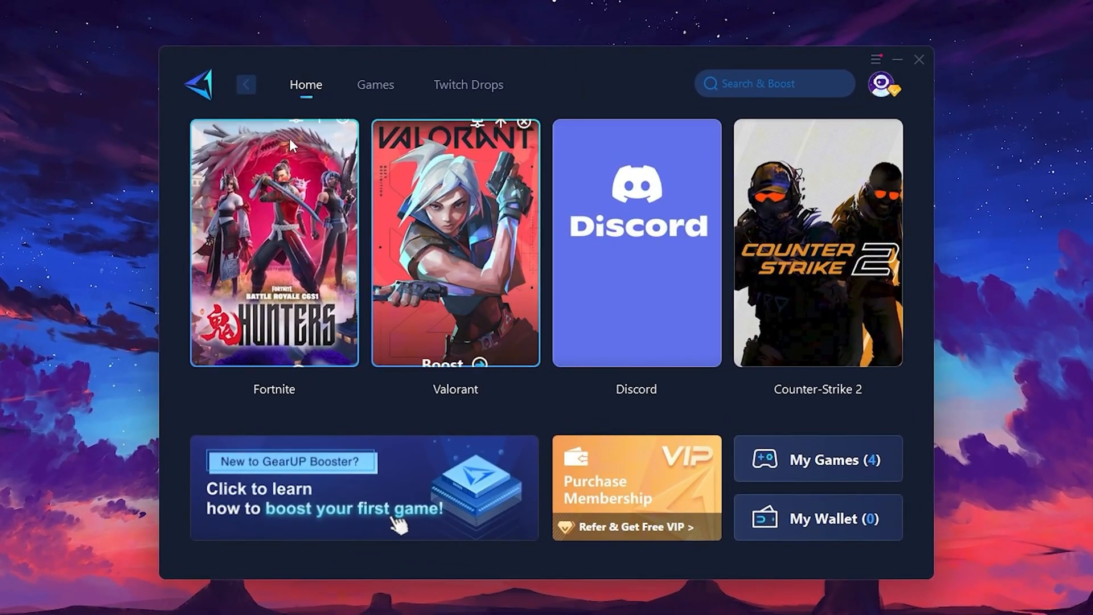
{"action": "mouse_move", "coordinate": [830, 220]}
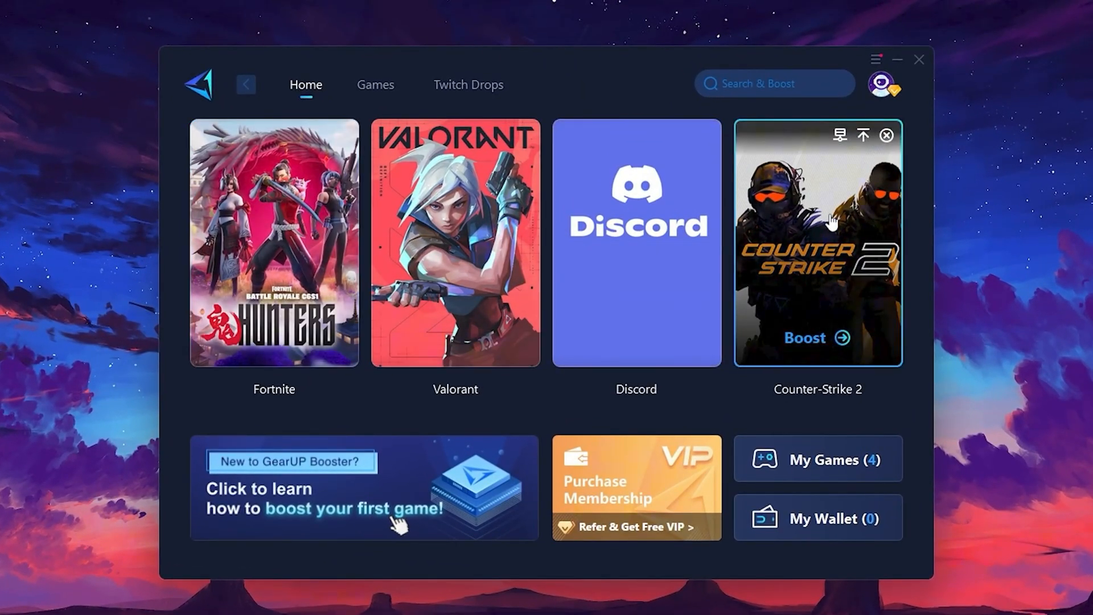
{"action": "left_click", "coordinate": [374, 85]}
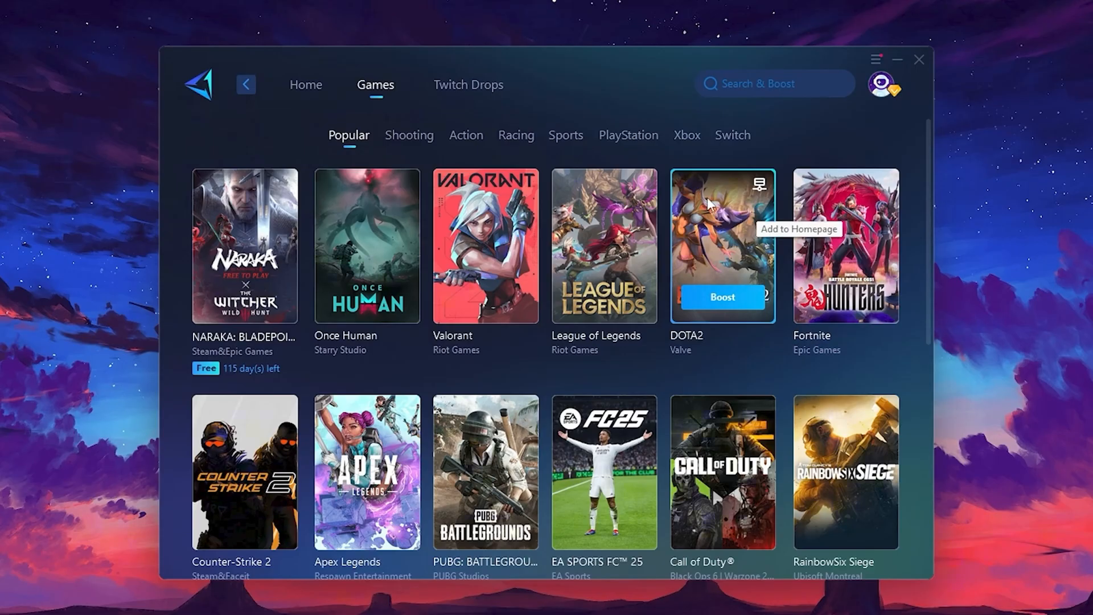
{"action": "left_click", "coordinate": [305, 84]}
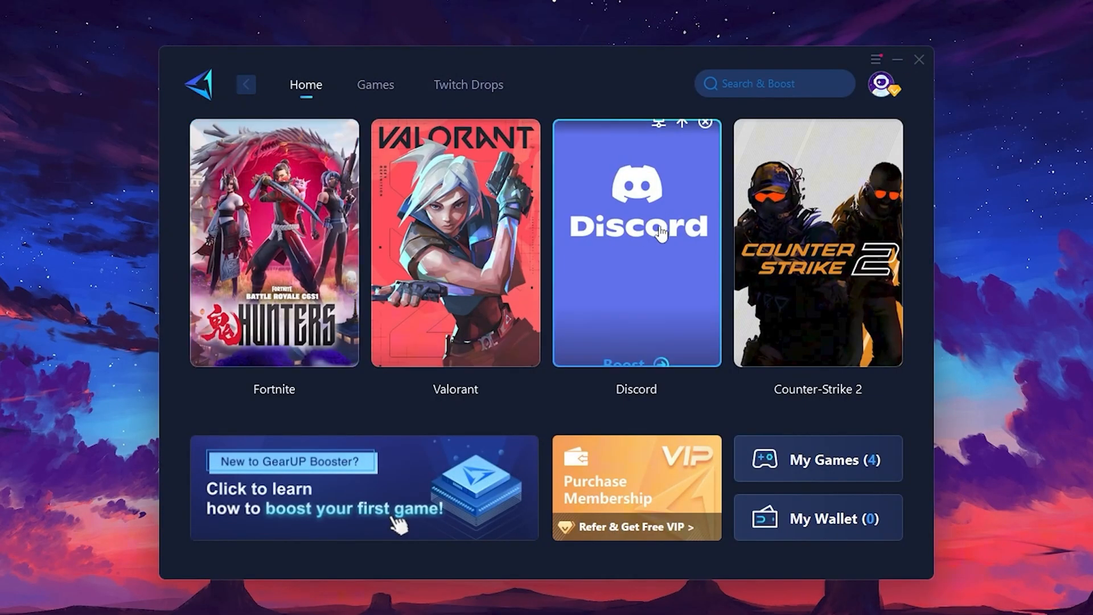
{"action": "mouse_move", "coordinate": [273, 275]}
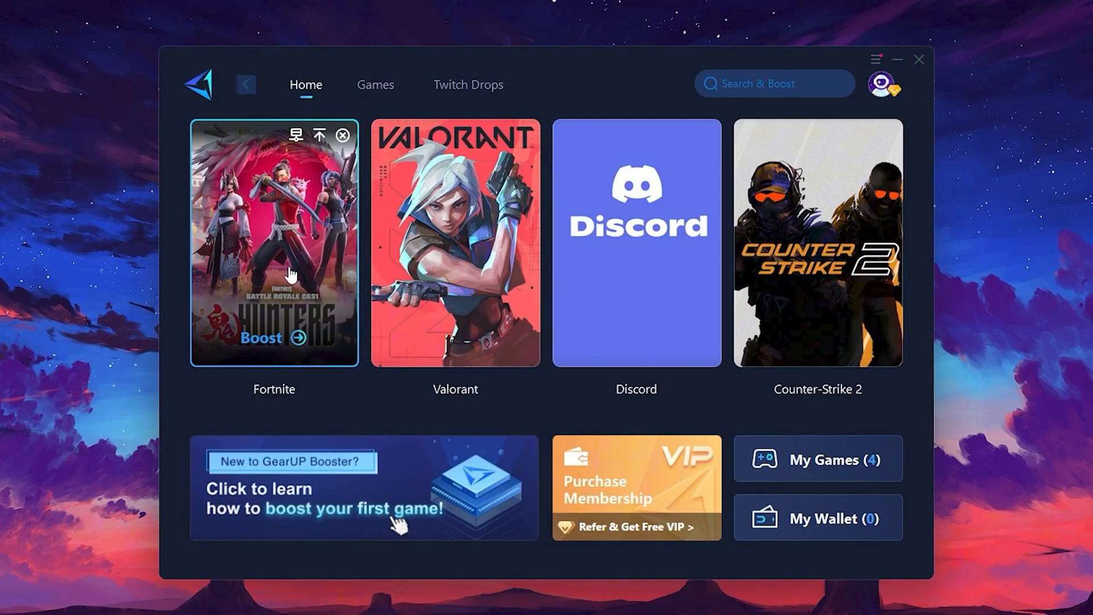
{"action": "mouse_move", "coordinate": [266, 349]}
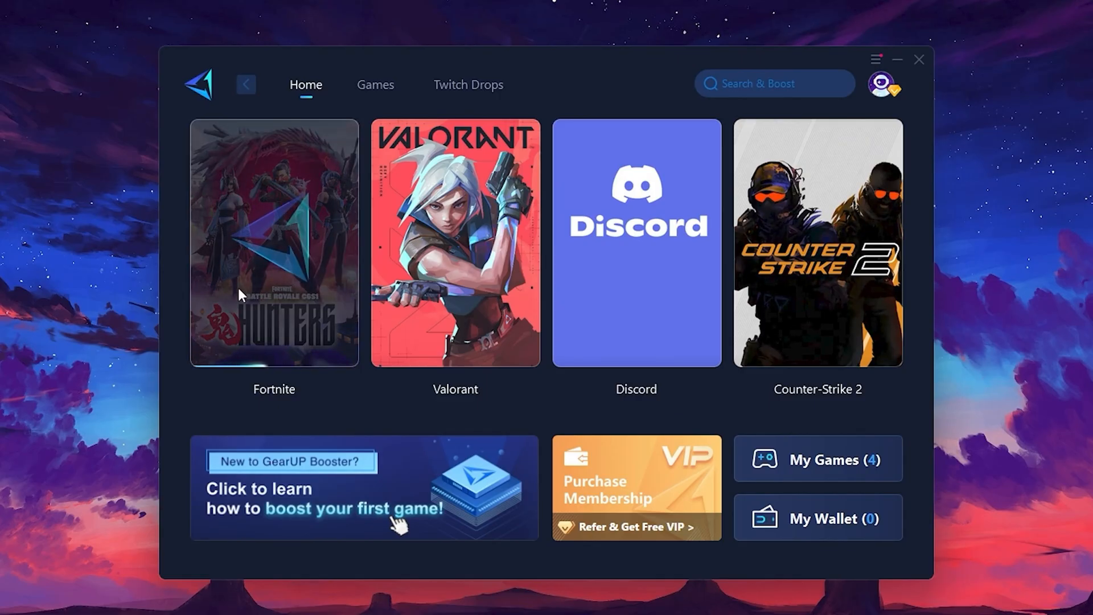
{"action": "left_click", "coordinate": [273, 243]}
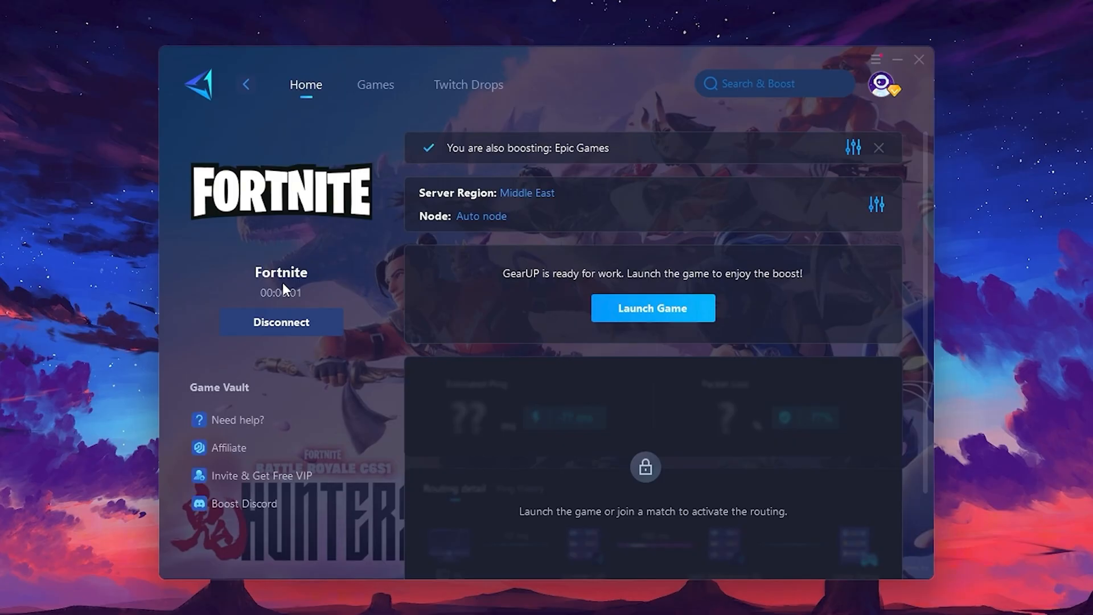
{"action": "mouse_move", "coordinate": [427, 204]}
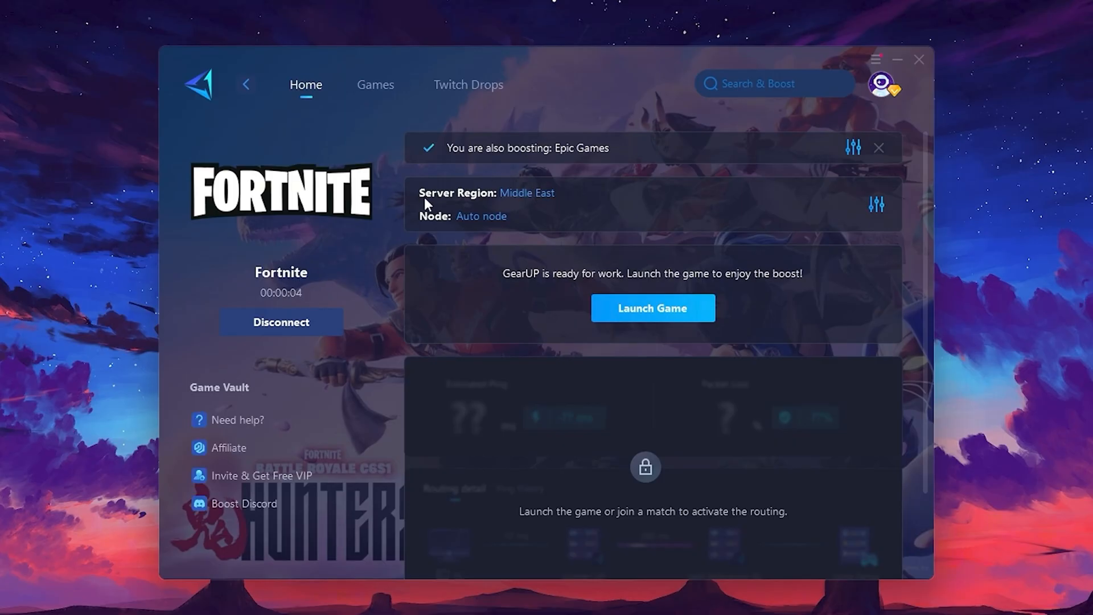
{"action": "mouse_move", "coordinate": [481, 216]}
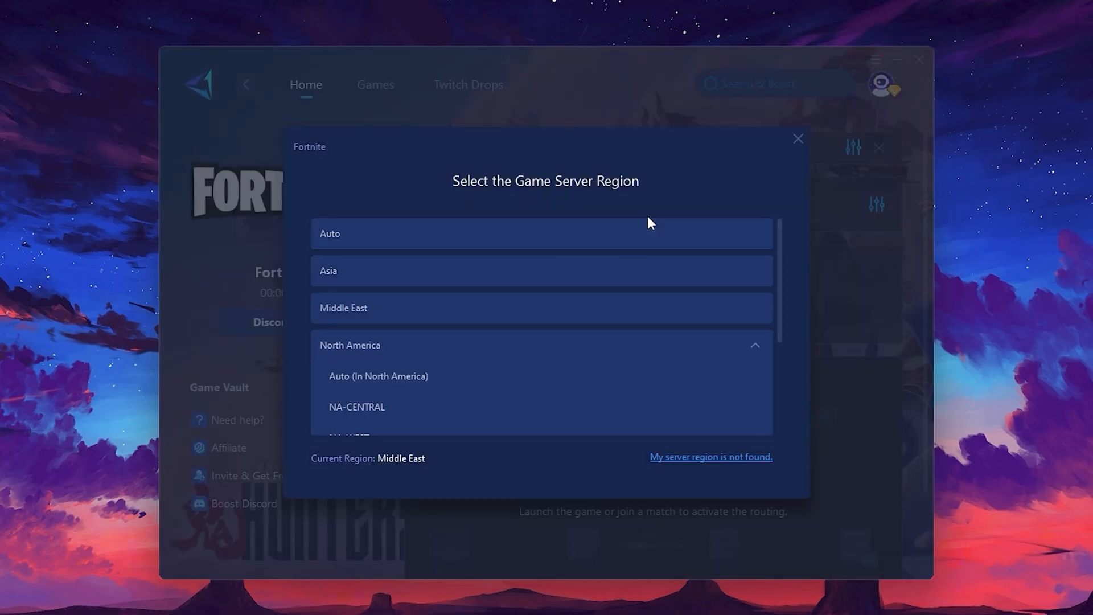
{"action": "mouse_move", "coordinate": [539, 345]}
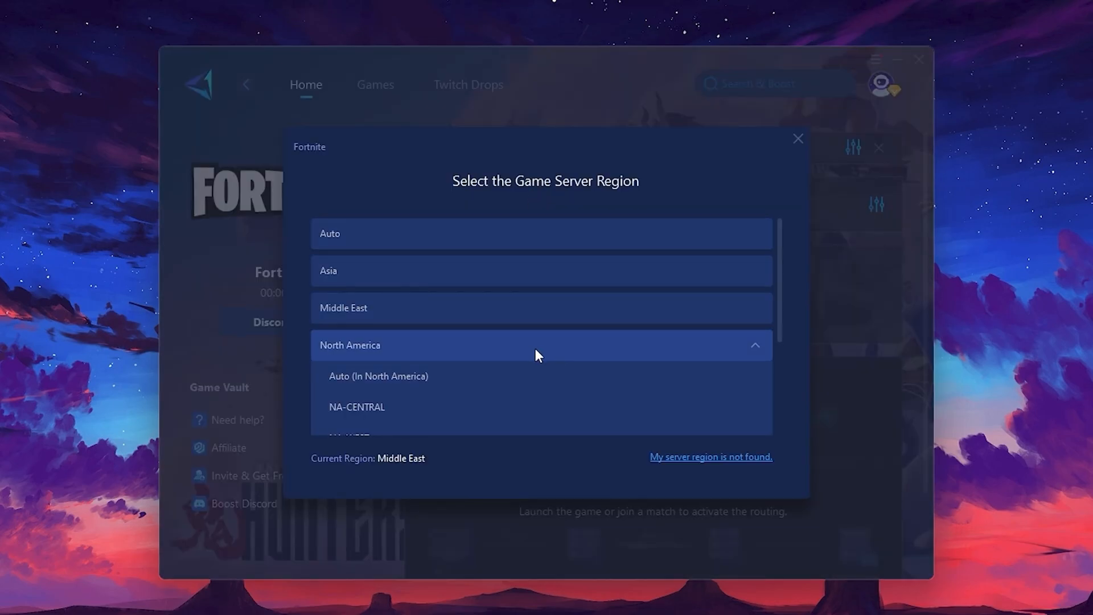
{"action": "mouse_move", "coordinate": [507, 335]}
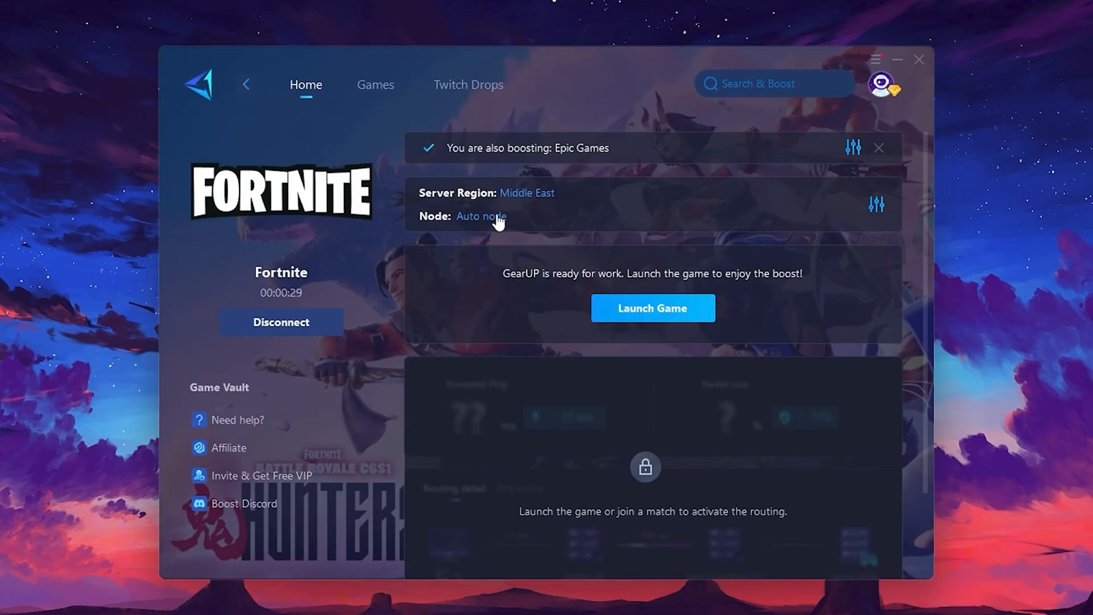
- Review the Middle East node list and confirm Auto node for Fortnite
{"action": "left_click", "coordinate": [480, 216]}
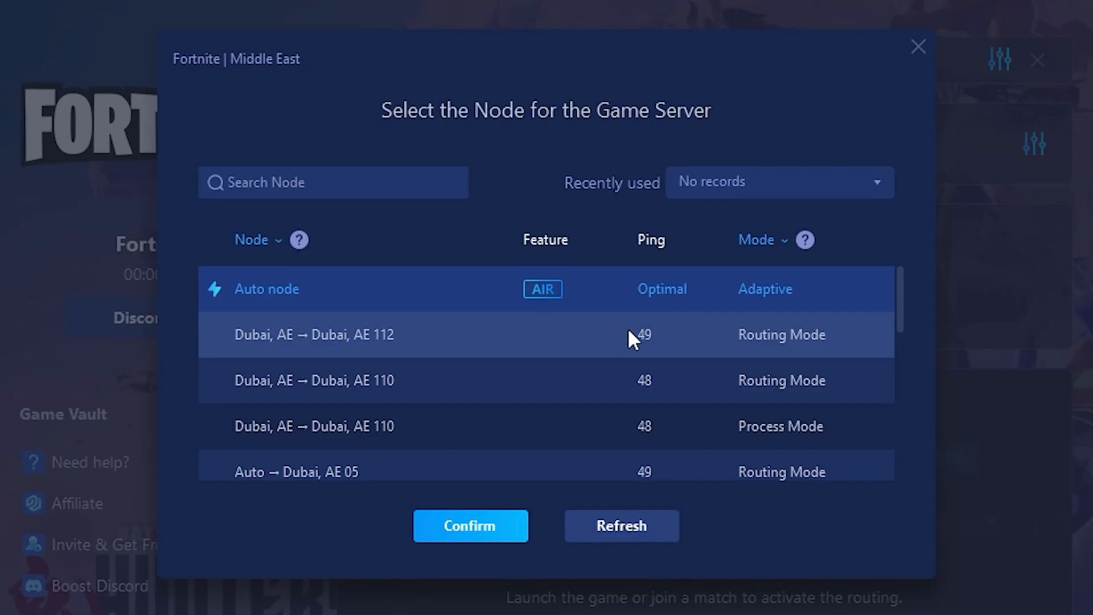
{"action": "scroll", "scroll_direction": "down", "scroll_amount": 3}
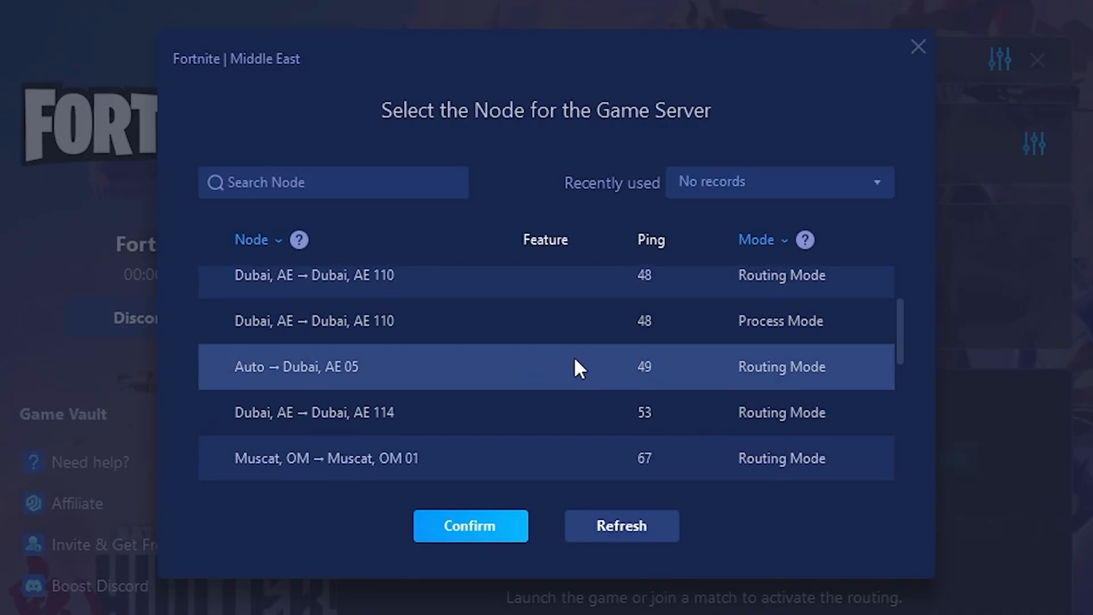
{"action": "mouse_move", "coordinate": [591, 363]}
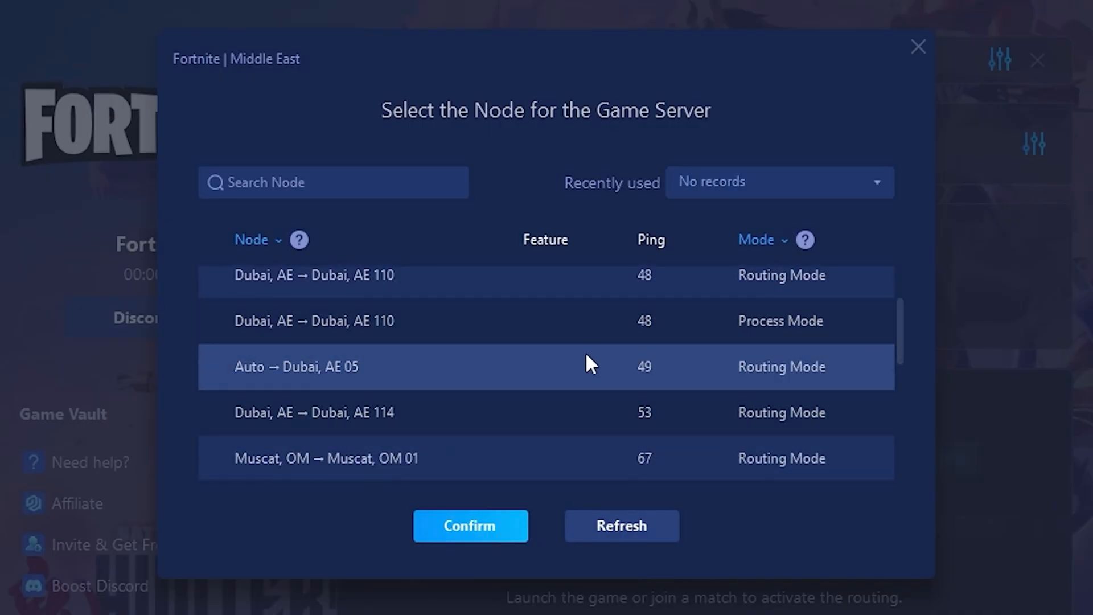
{"action": "scroll", "scroll_direction": "up", "scroll_amount": 3}
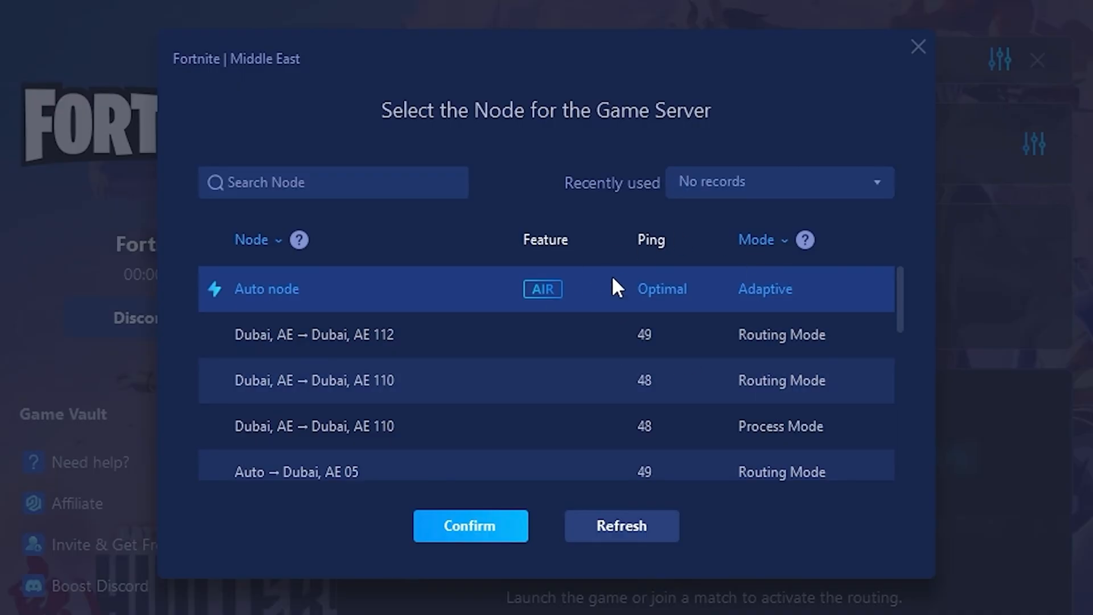
{"action": "mouse_move", "coordinate": [688, 348]}
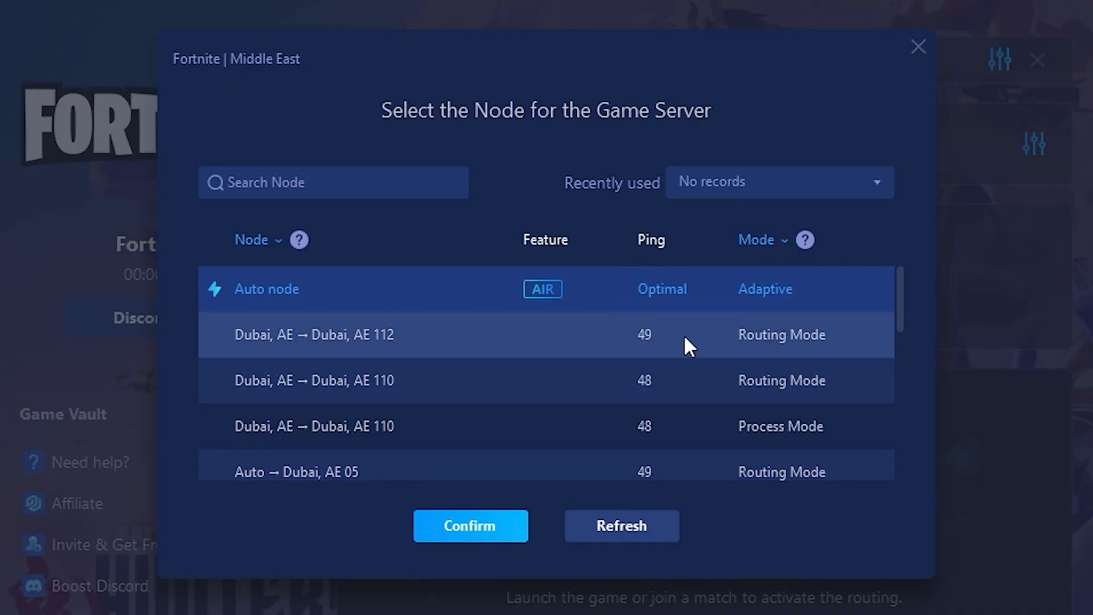
{"action": "left_click", "coordinate": [471, 527]}
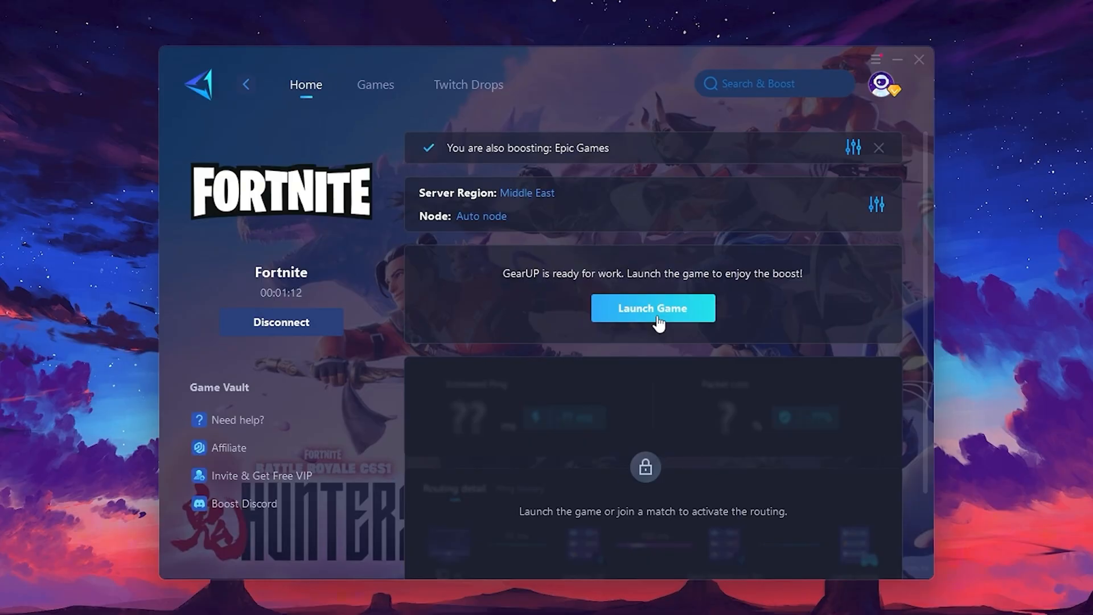
- Close GearUP Booster so the plain desktop shows
{"action": "left_click", "coordinate": [653, 309]}
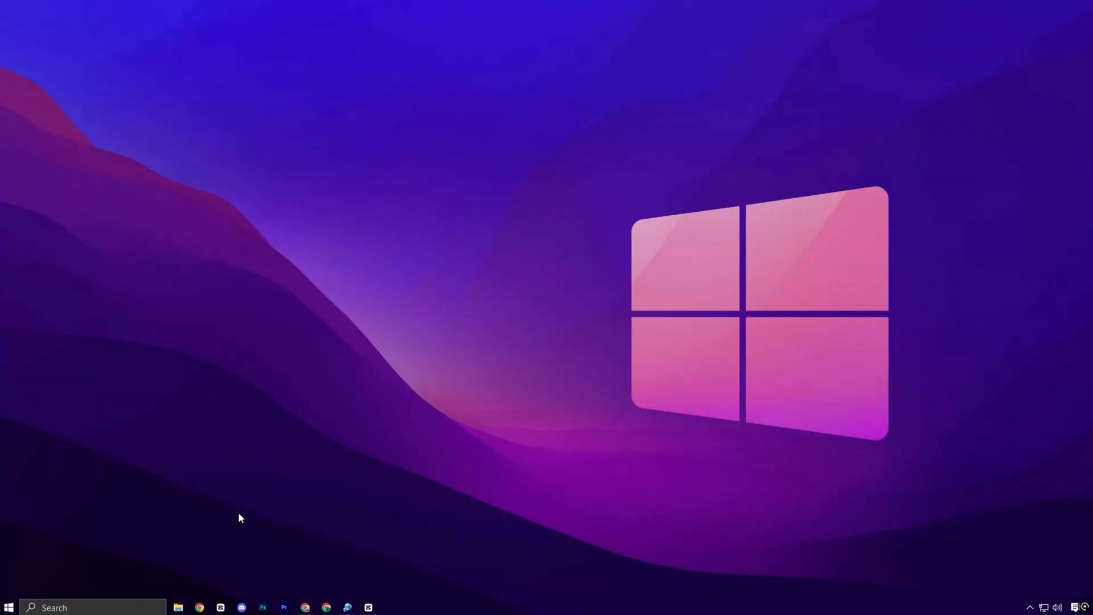
- Check General privacy toggles are off and delete collected data in Diagnostics & feedback
{"action": "left_click", "coordinate": [388, 607]}
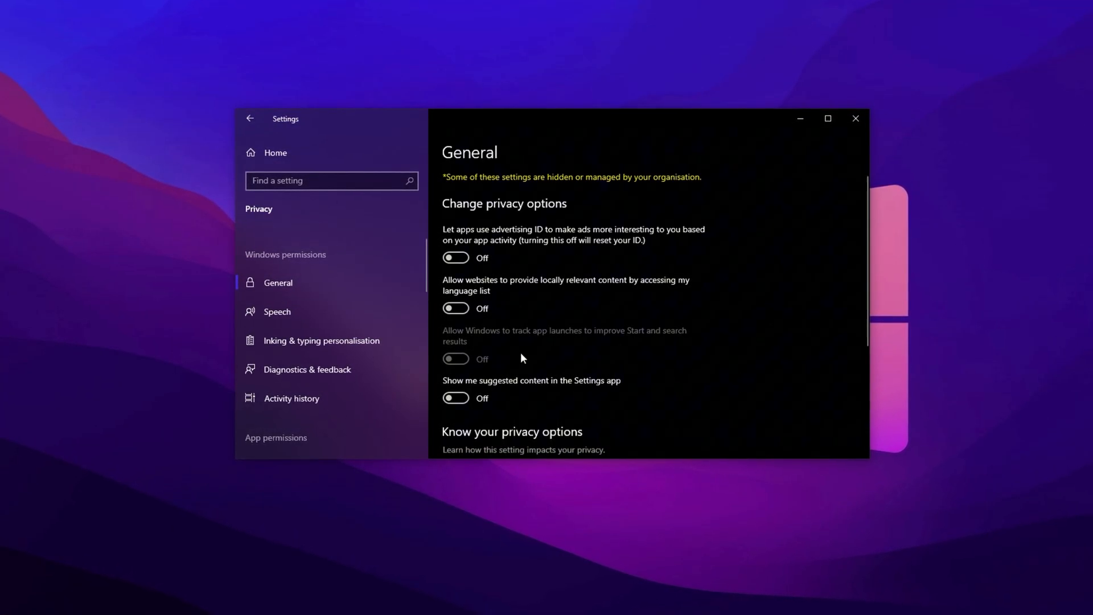
{"action": "scroll", "scroll_direction": "down", "scroll_amount": 3}
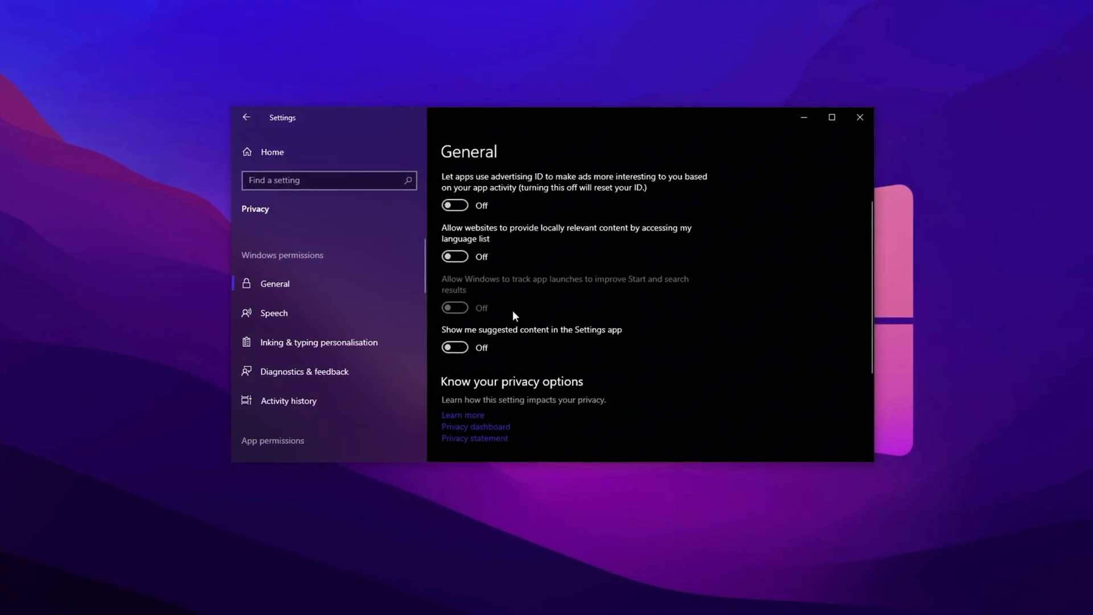
{"action": "mouse_move", "coordinate": [339, 378]}
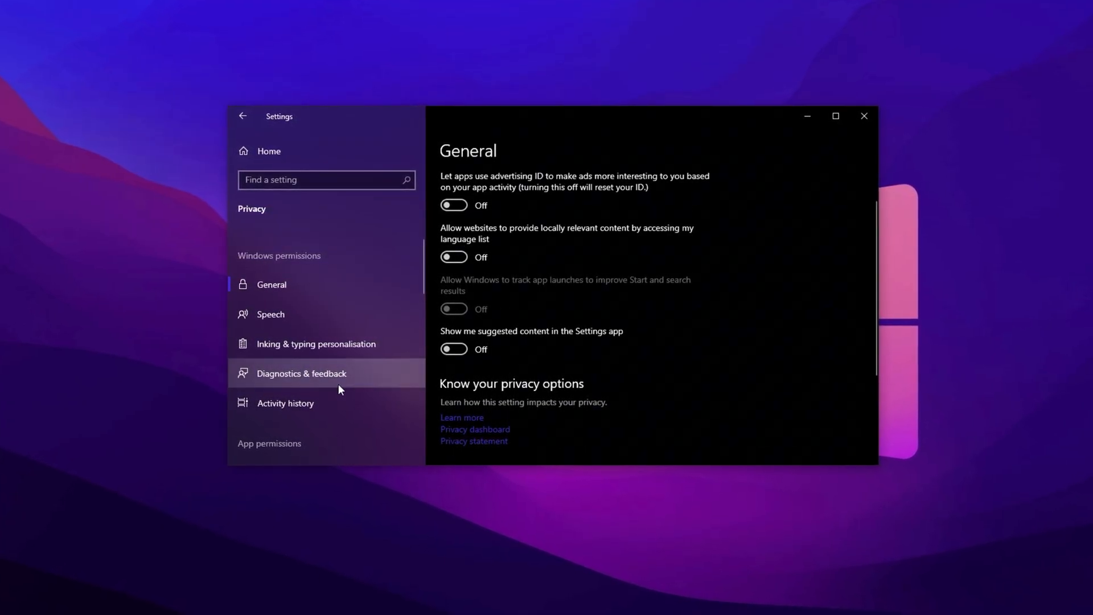
{"action": "left_click", "coordinate": [301, 374]}
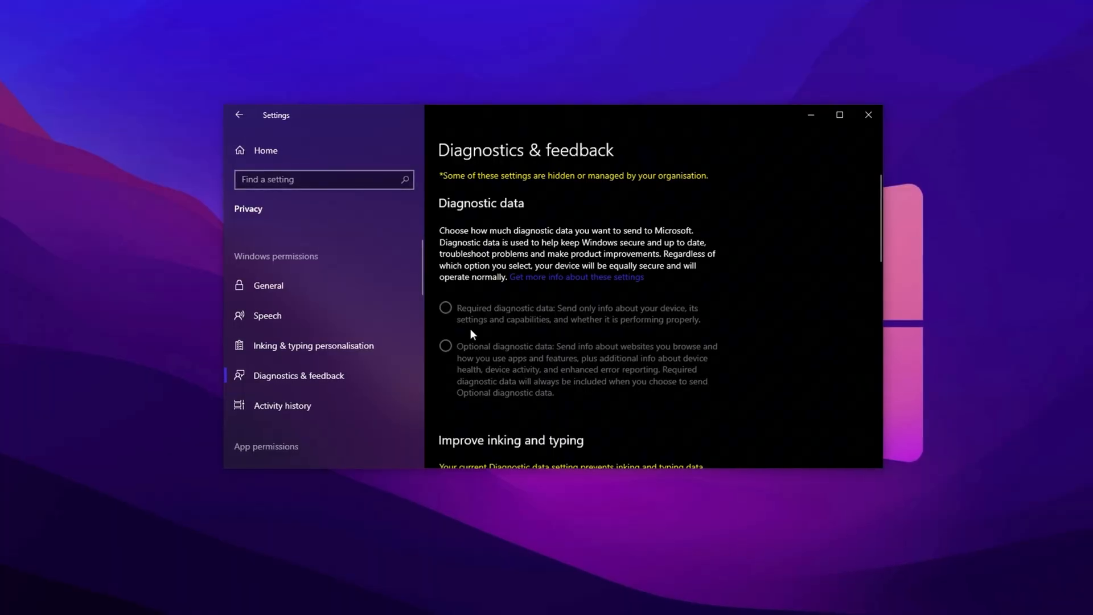
{"action": "scroll", "scroll_direction": "down", "scroll_amount": 3}
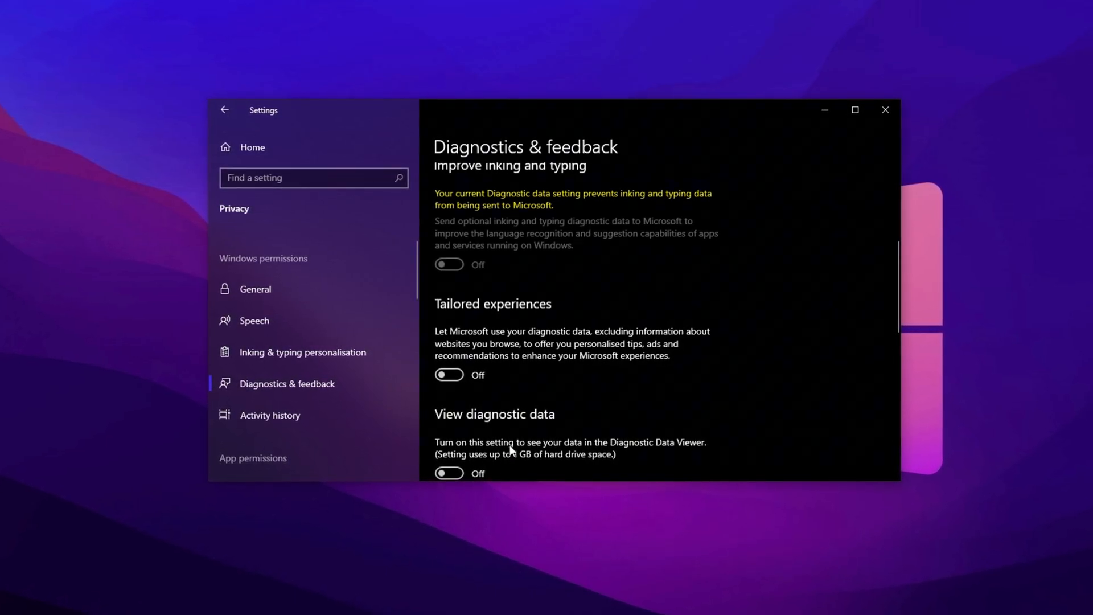
{"action": "scroll", "scroll_direction": "down", "scroll_amount": 3}
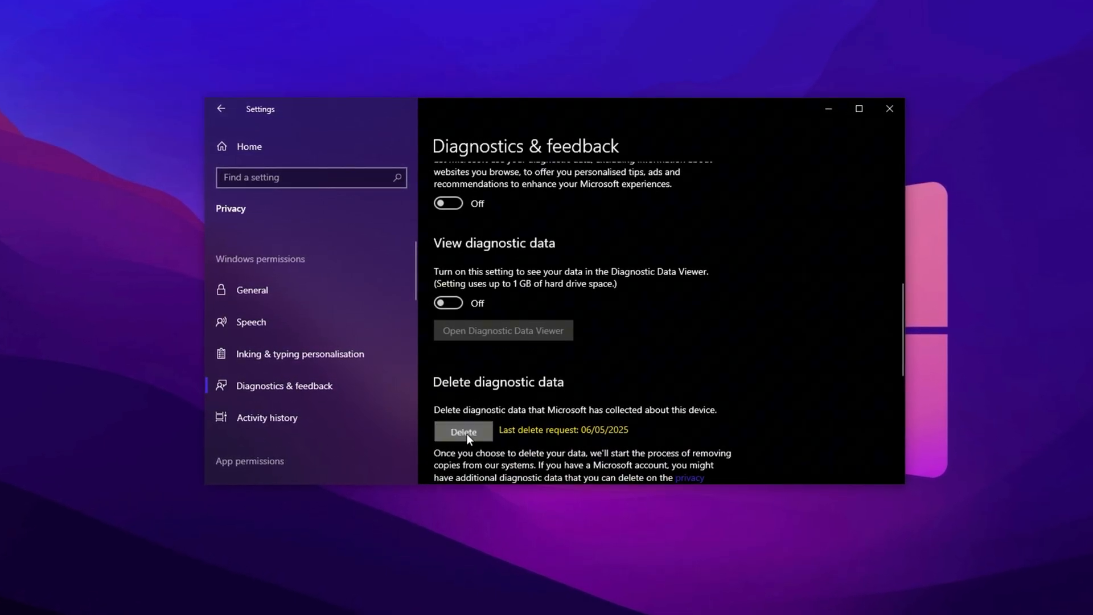
{"action": "left_click", "coordinate": [462, 432]}
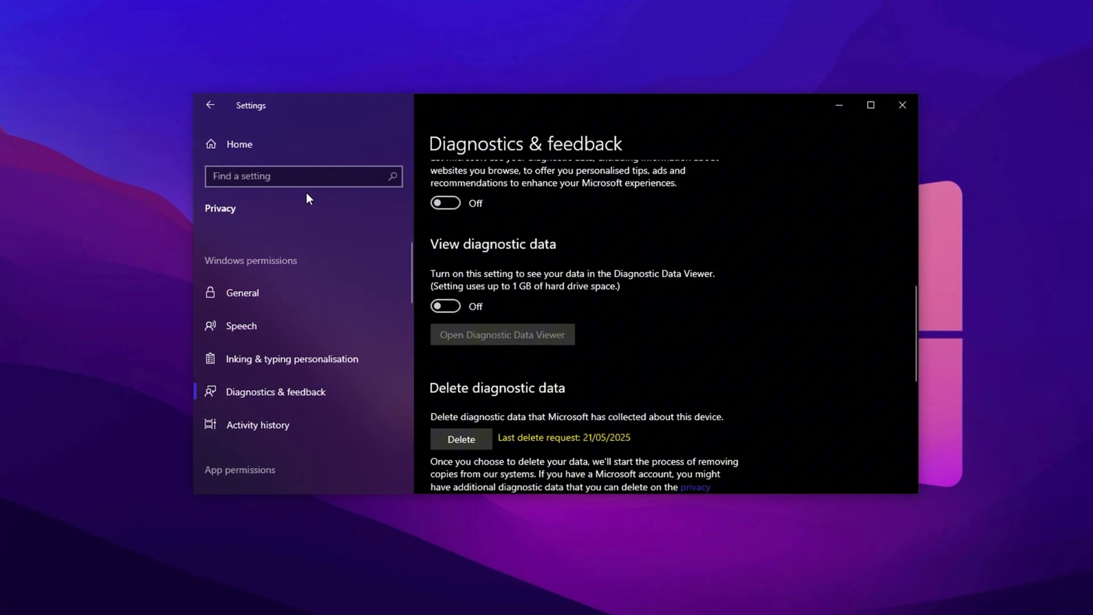
- Search 'allow', confirm downloads from other PCs is off, and return to Settings home
{"action": "type", "text": "allow"}
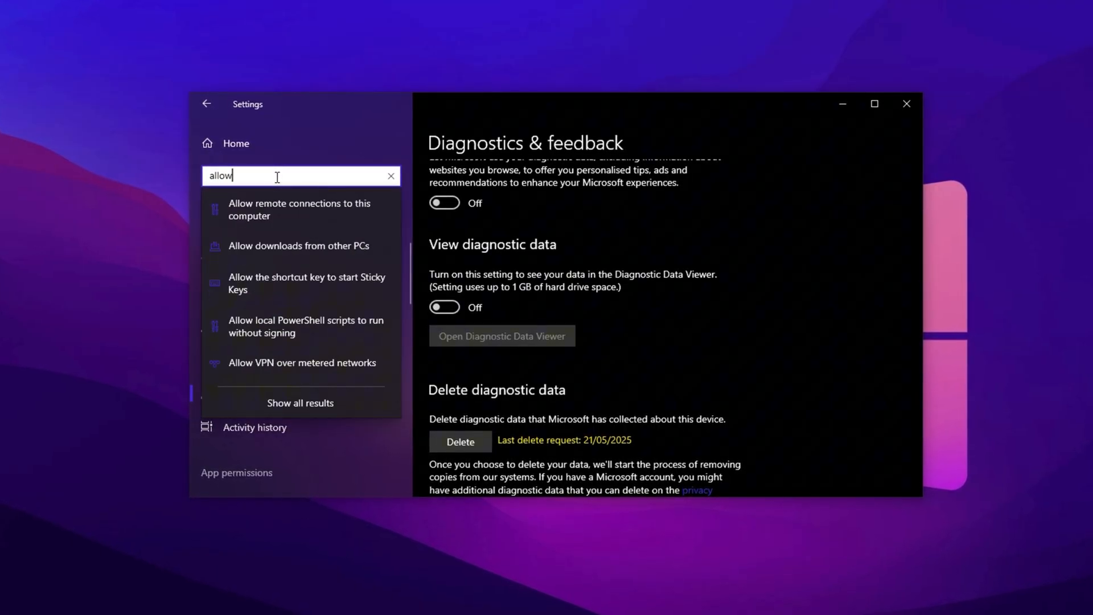
{"action": "mouse_move", "coordinate": [275, 246]}
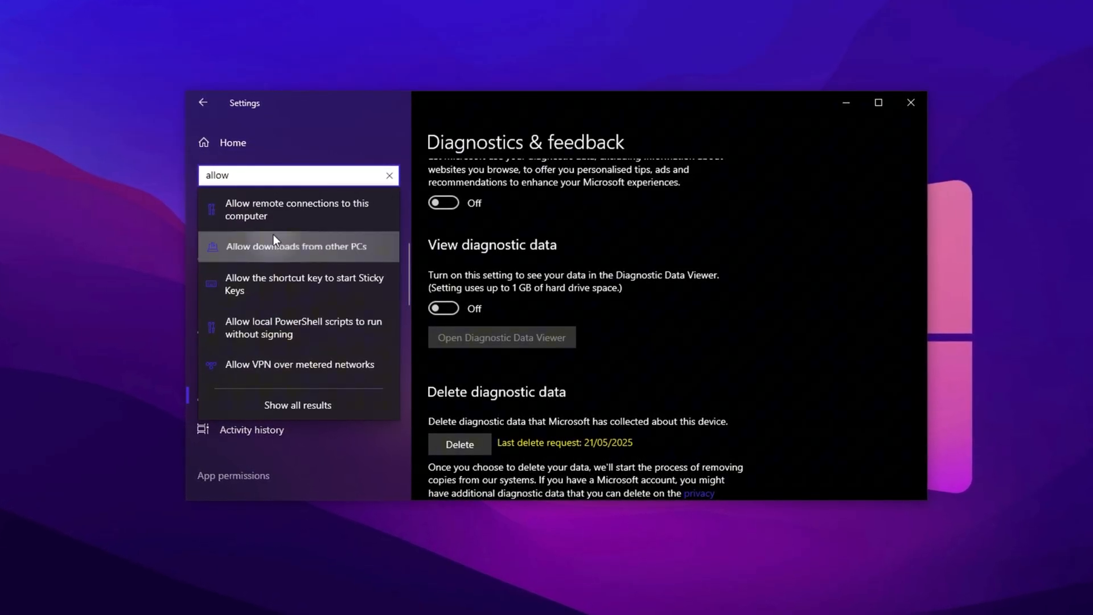
{"action": "left_click", "coordinate": [294, 246]}
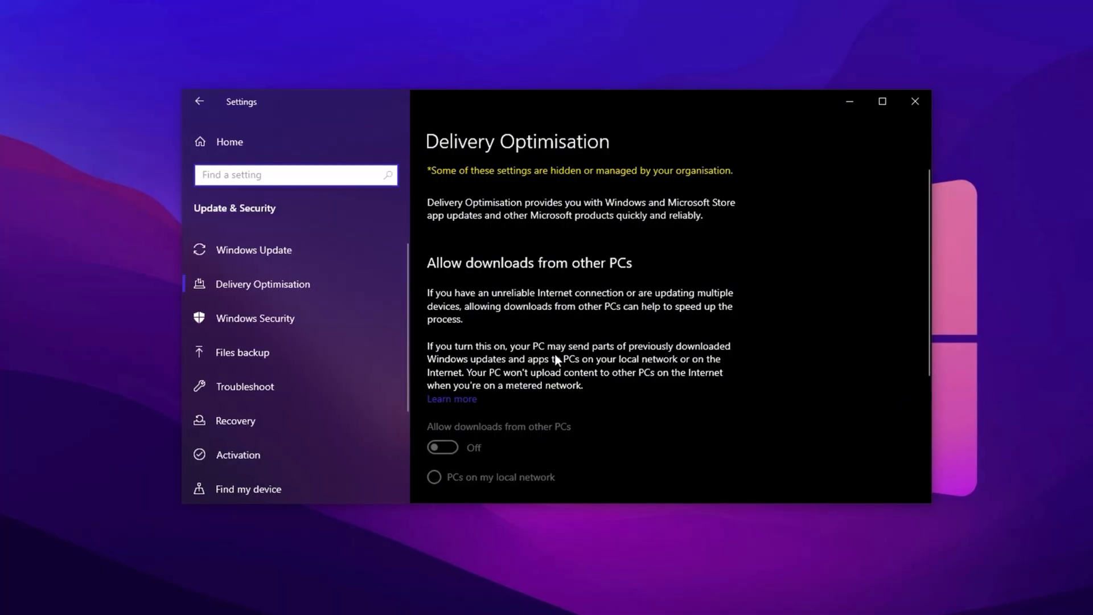
{"action": "scroll", "scroll_direction": "down", "scroll_amount": 3}
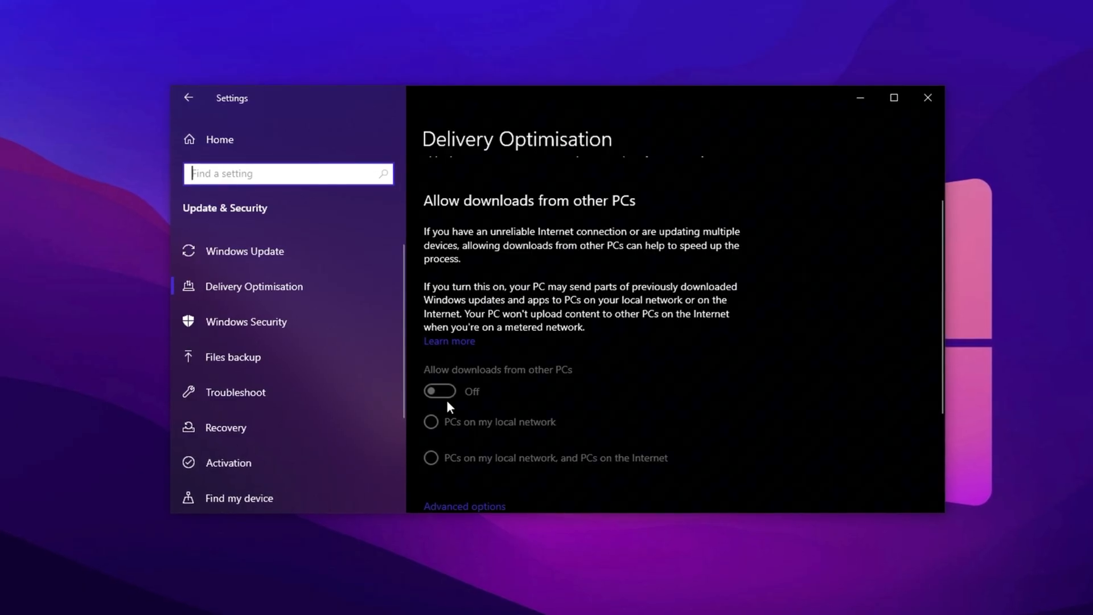
{"action": "left_click", "coordinate": [188, 96]}
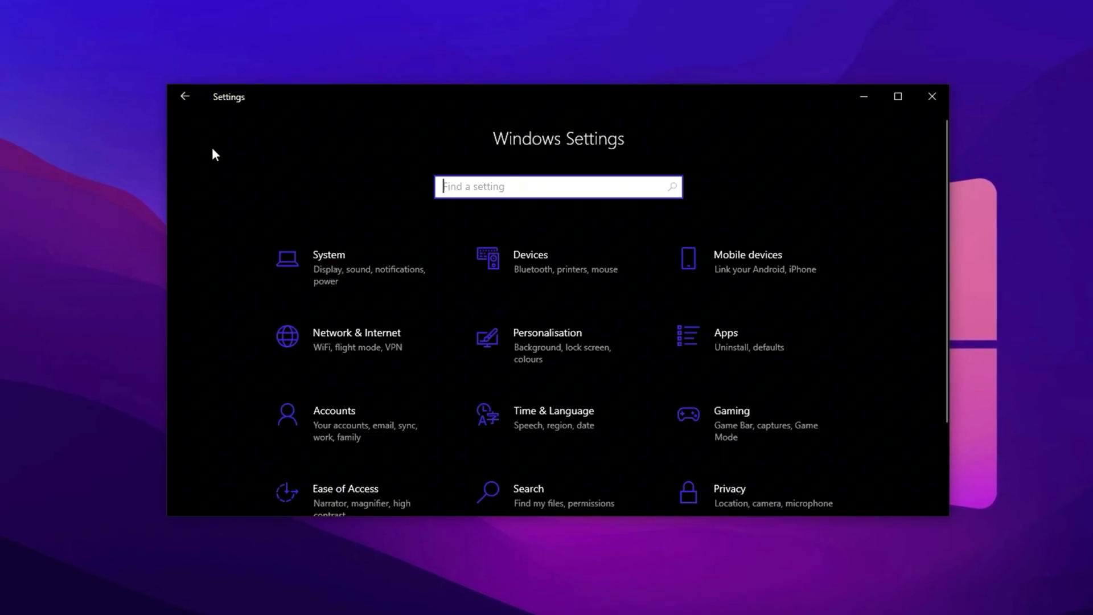
- Under System, turn notifications off, set Focus assist to Alarms only, and reach Tablet settings
{"action": "left_click", "coordinate": [328, 266]}
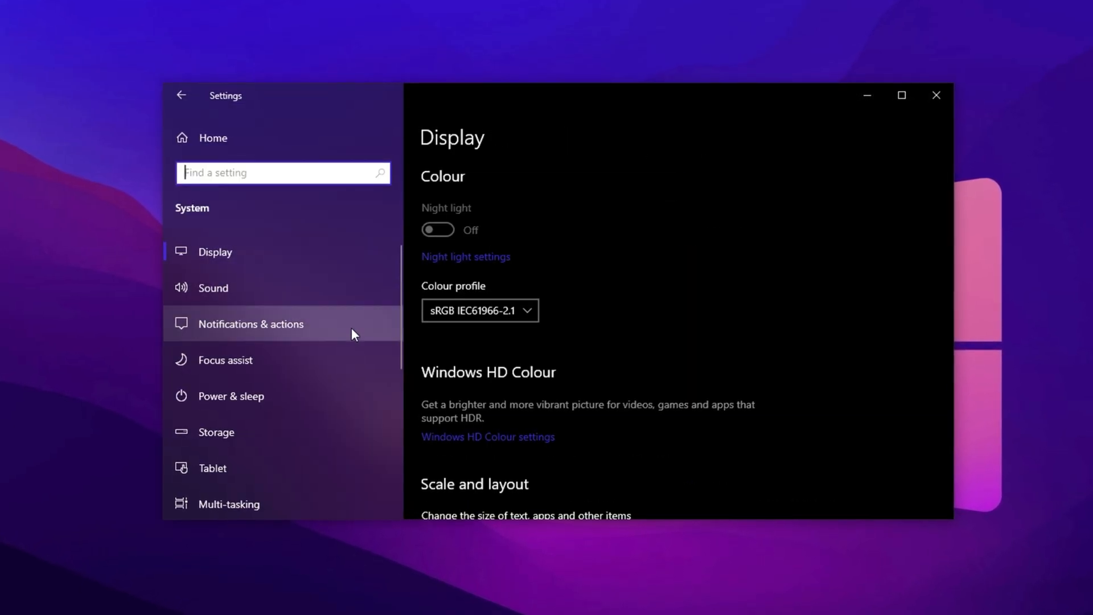
{"action": "left_click", "coordinate": [251, 325]}
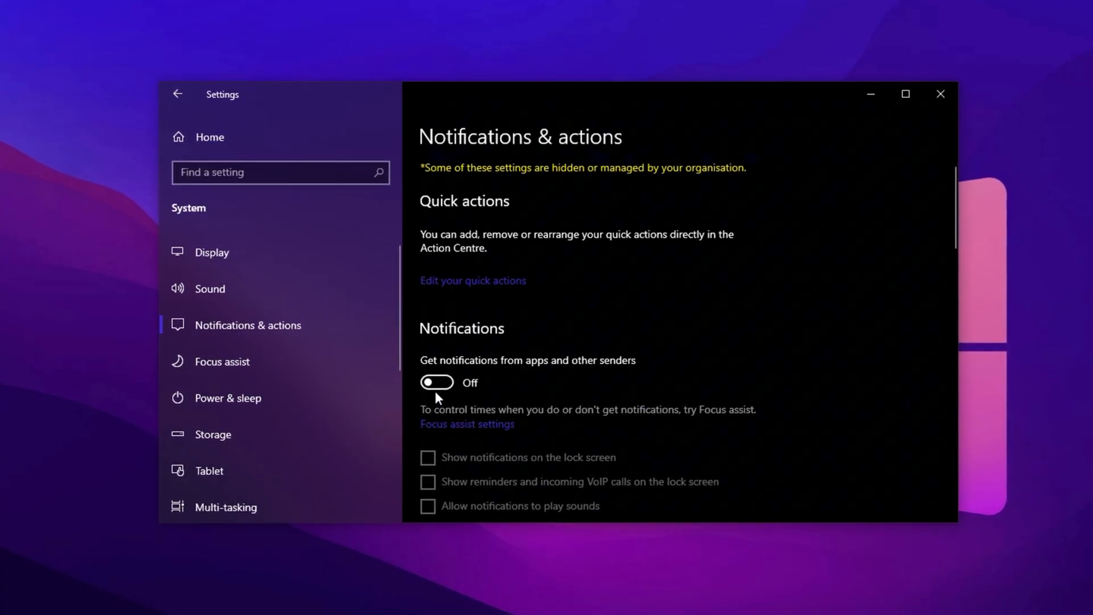
{"action": "scroll", "scroll_direction": "down", "scroll_amount": 3}
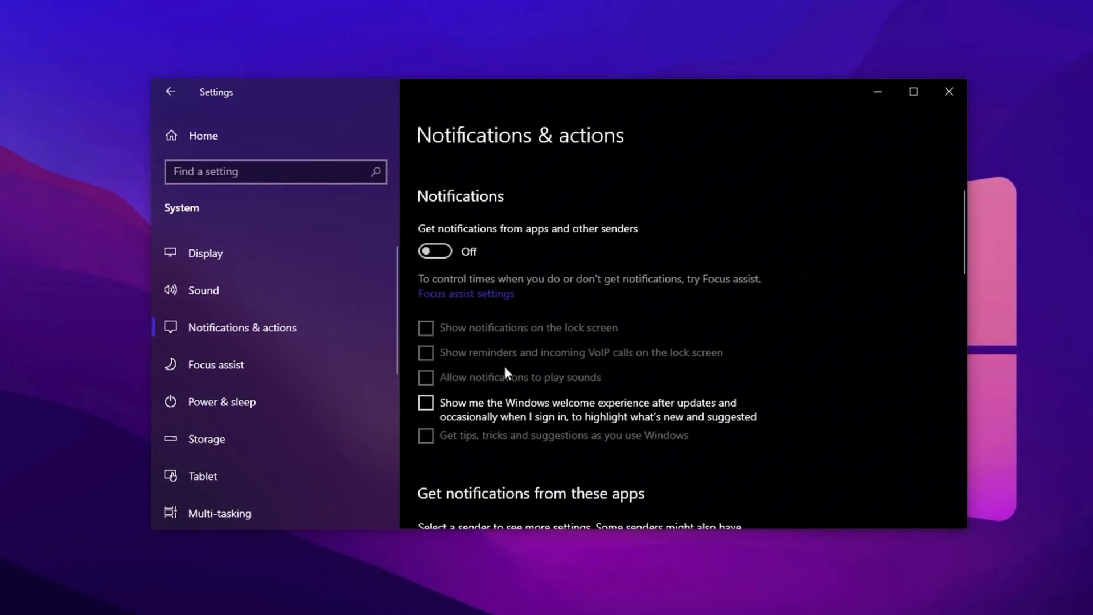
{"action": "left_click", "coordinate": [215, 364]}
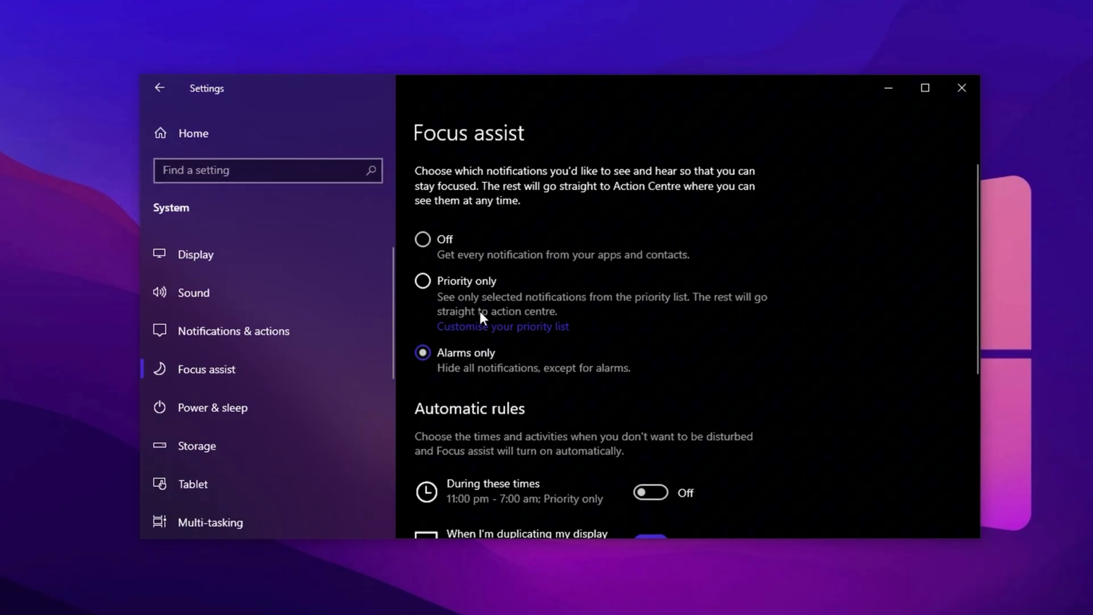
{"action": "left_click", "coordinate": [192, 484]}
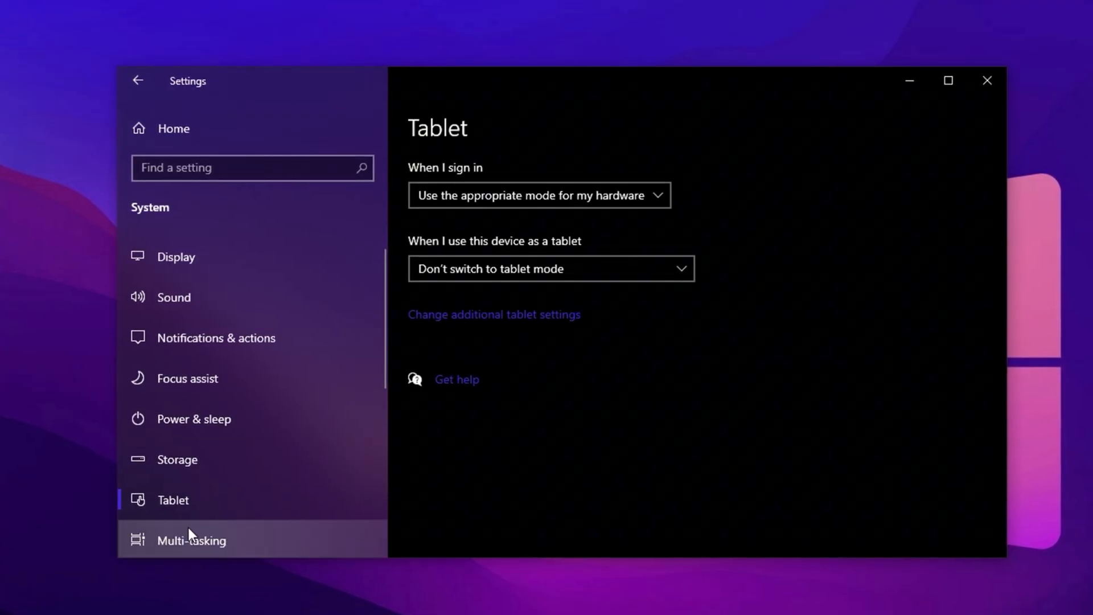
- Review the Multi-tasking page, confirming Snap windows and Timeline suggestions are Off
{"action": "left_click", "coordinate": [192, 540]}
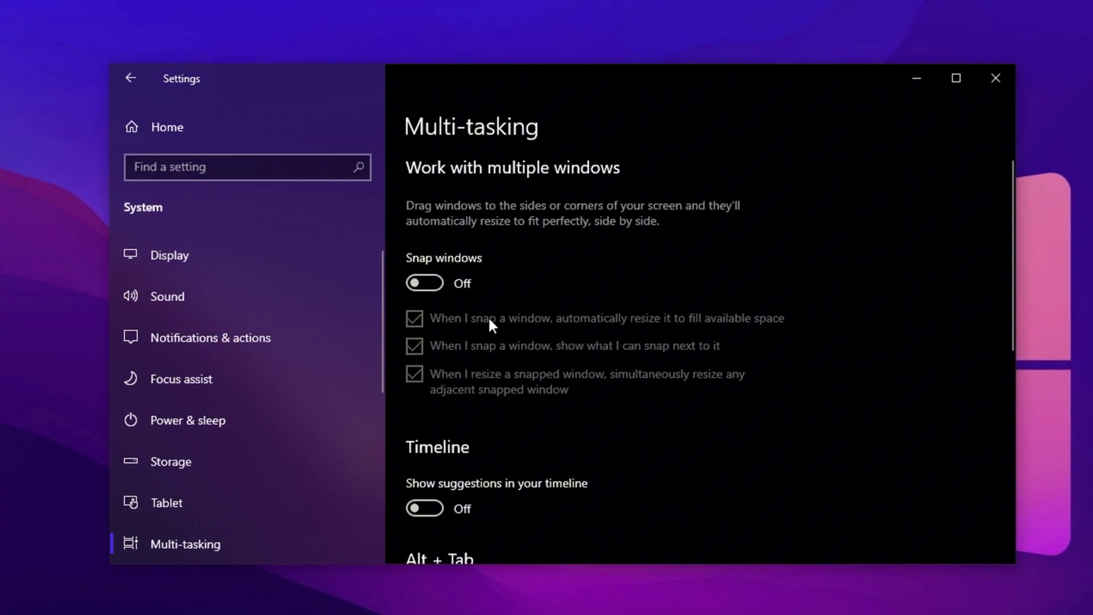
{"action": "scroll", "scroll_direction": "down", "scroll_amount": 3}
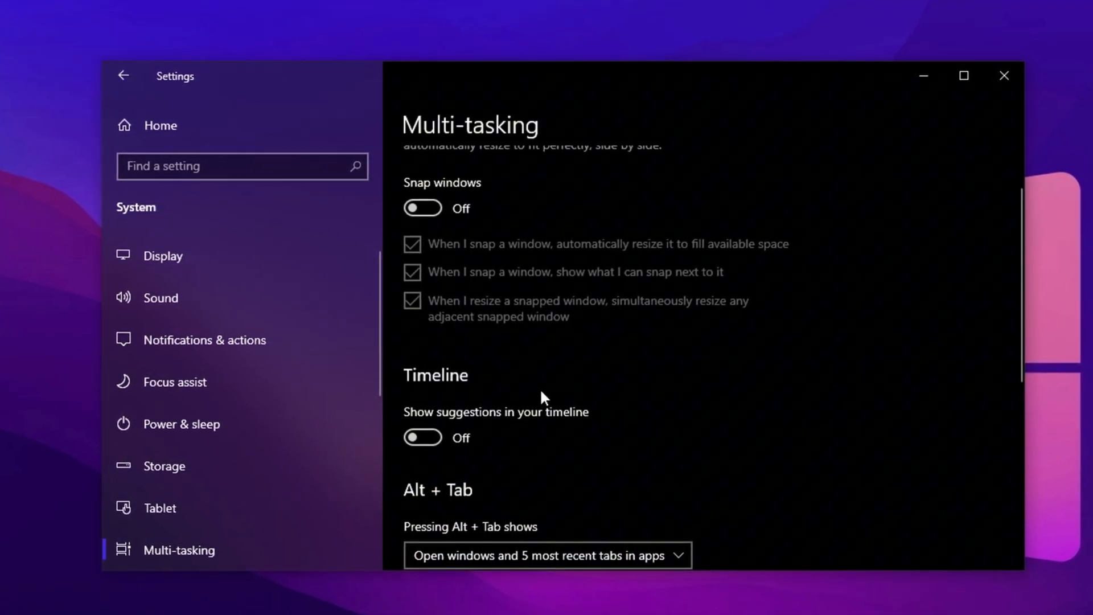
{"action": "scroll", "scroll_direction": "down", "scroll_amount": 3}
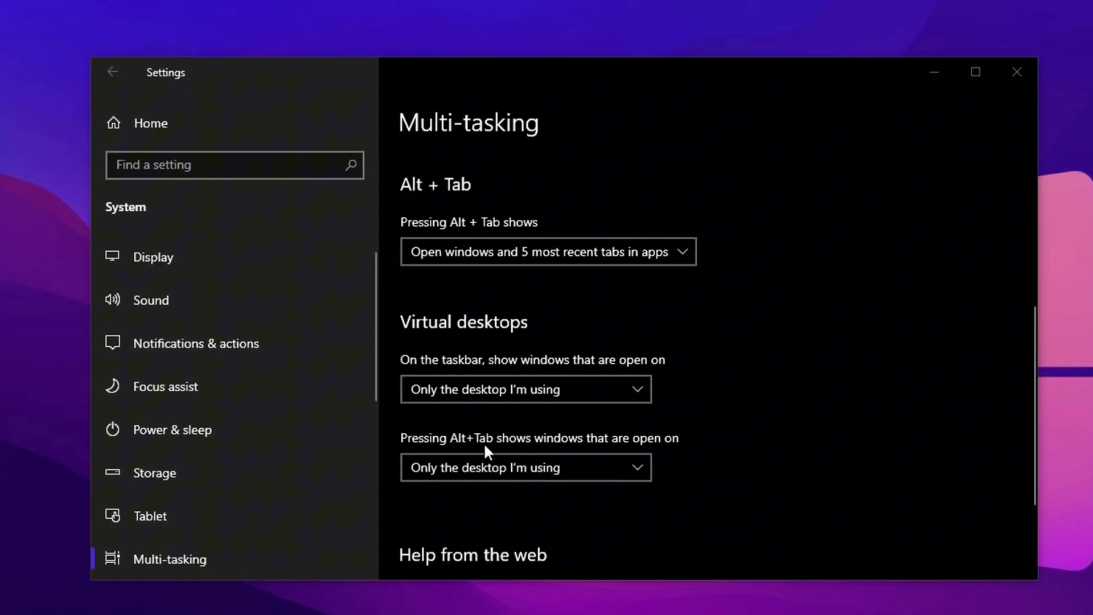
{"action": "scroll", "scroll_direction": "down", "scroll_amount": 3}
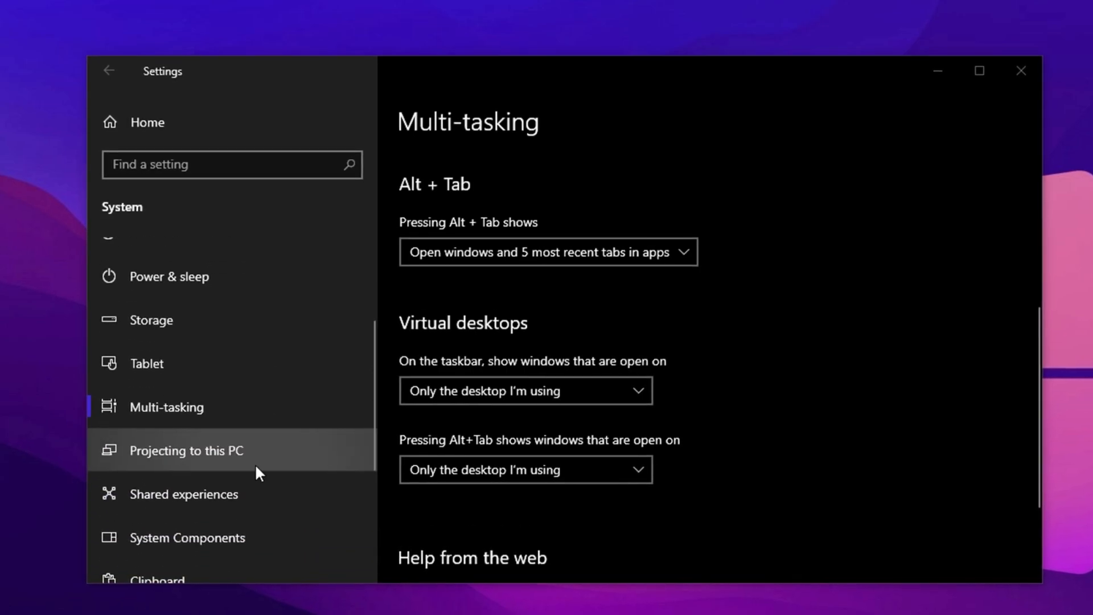
- Keep Shared experiences app sharing across devices and Remote Desktop off
{"action": "left_click", "coordinate": [182, 494]}
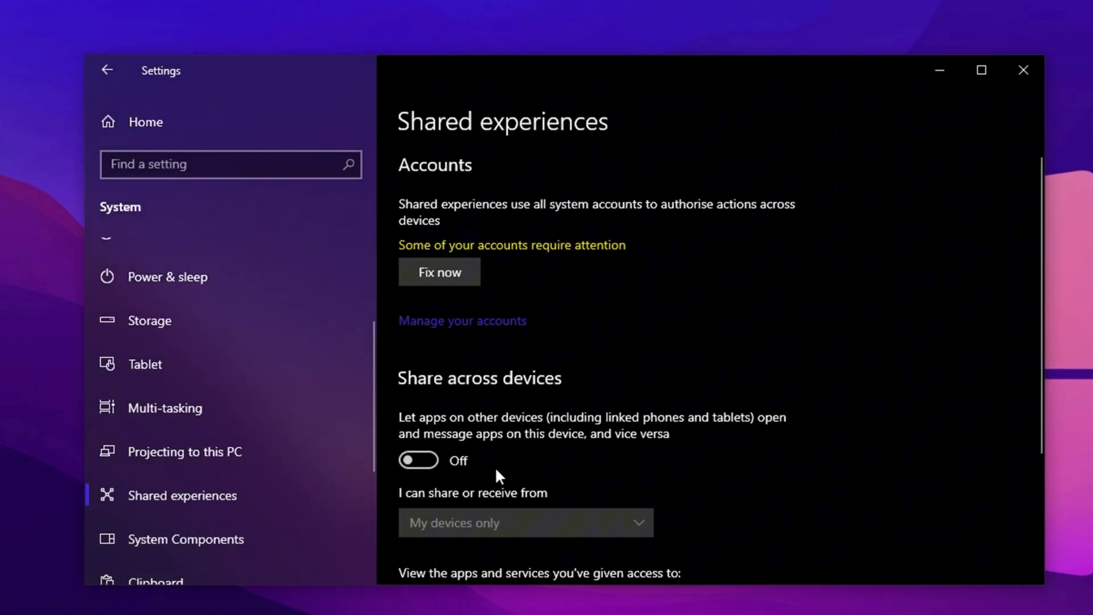
{"action": "scroll", "scroll_direction": "down", "scroll_amount": 3}
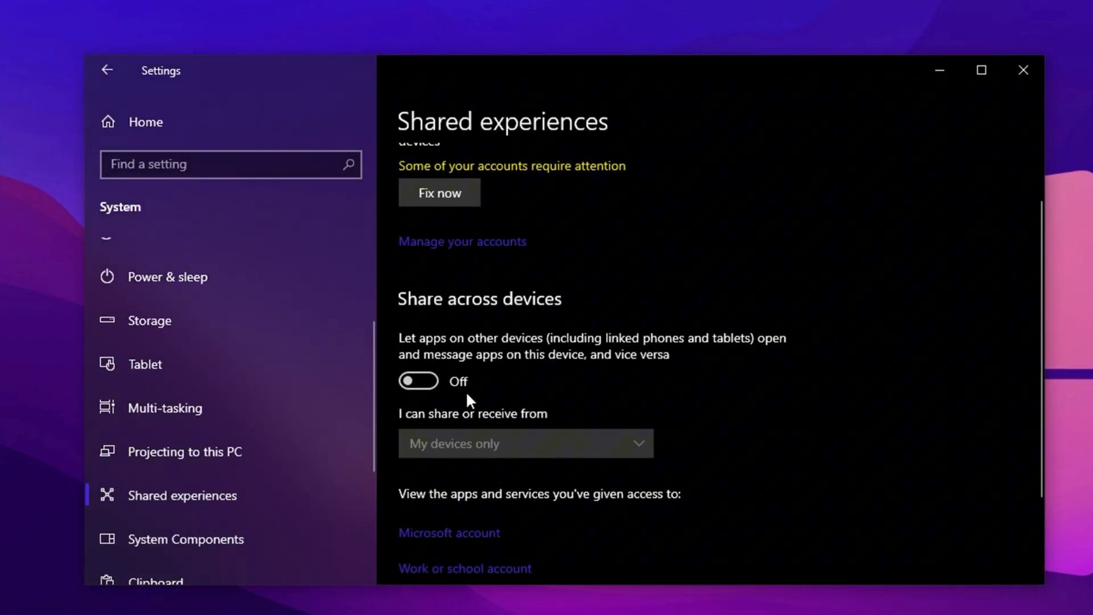
{"action": "scroll", "scroll_direction": "down", "scroll_amount": 3}
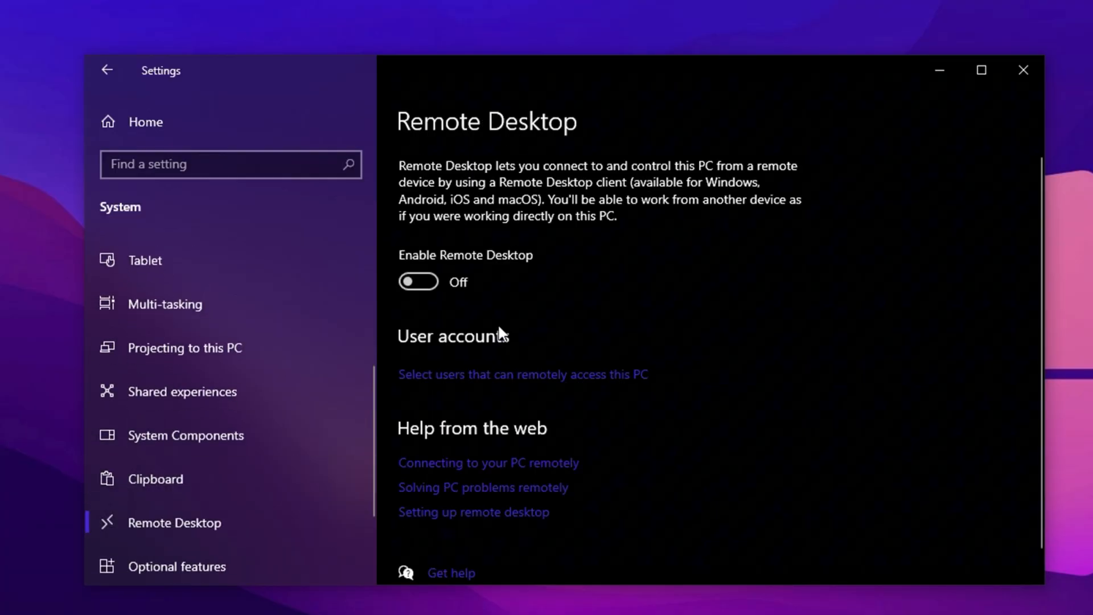
{"action": "mouse_move", "coordinate": [429, 312]}
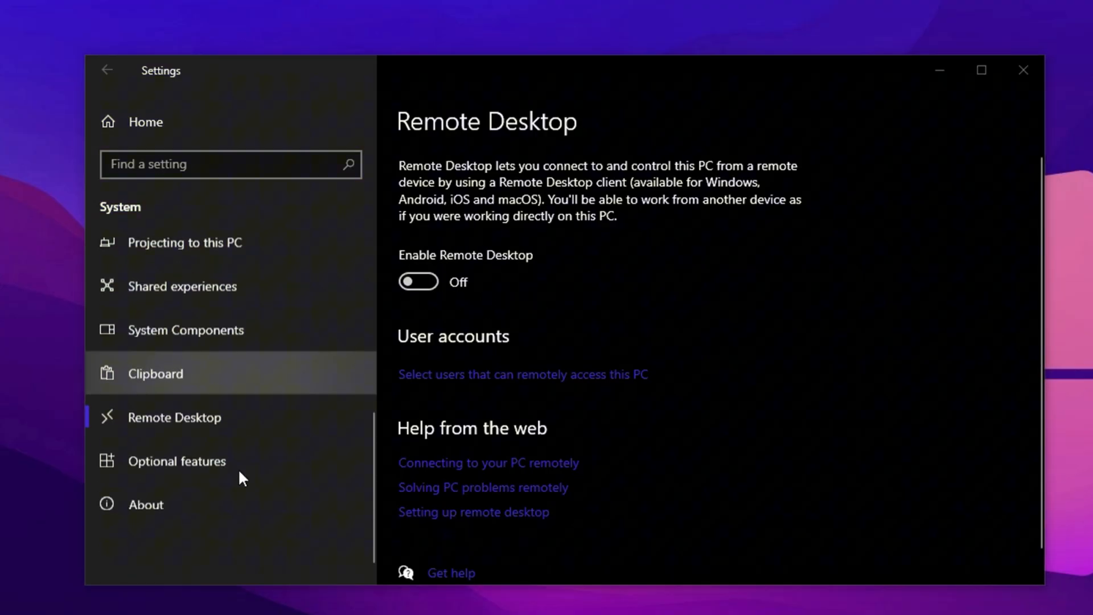
- Bring up System Properties' Advanced tab from the About page's Advanced system settings
{"action": "left_click", "coordinate": [145, 504]}
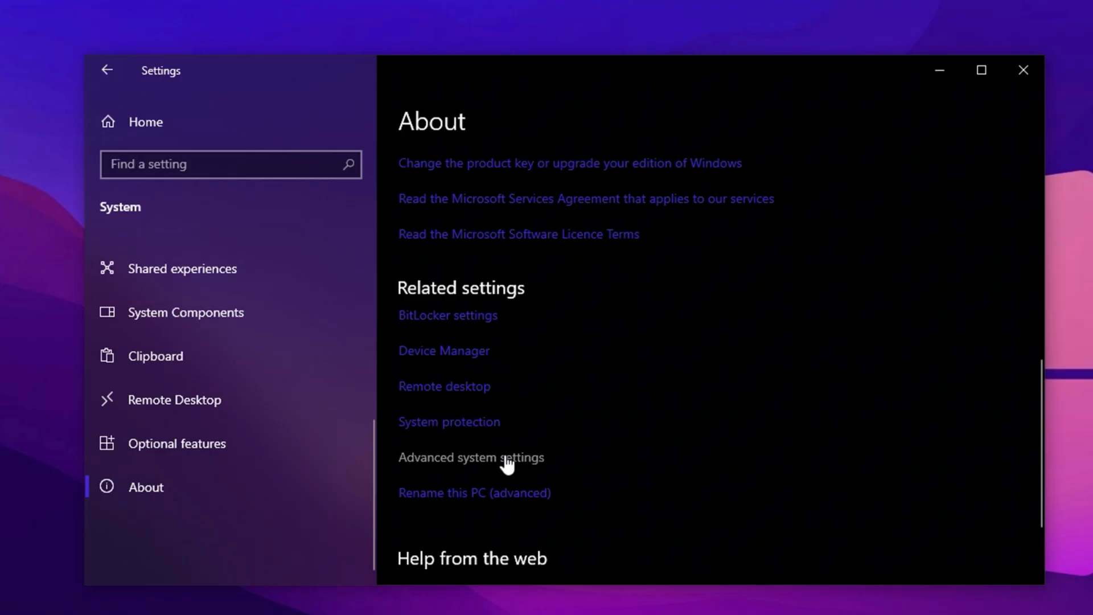
{"action": "left_click", "coordinate": [471, 458]}
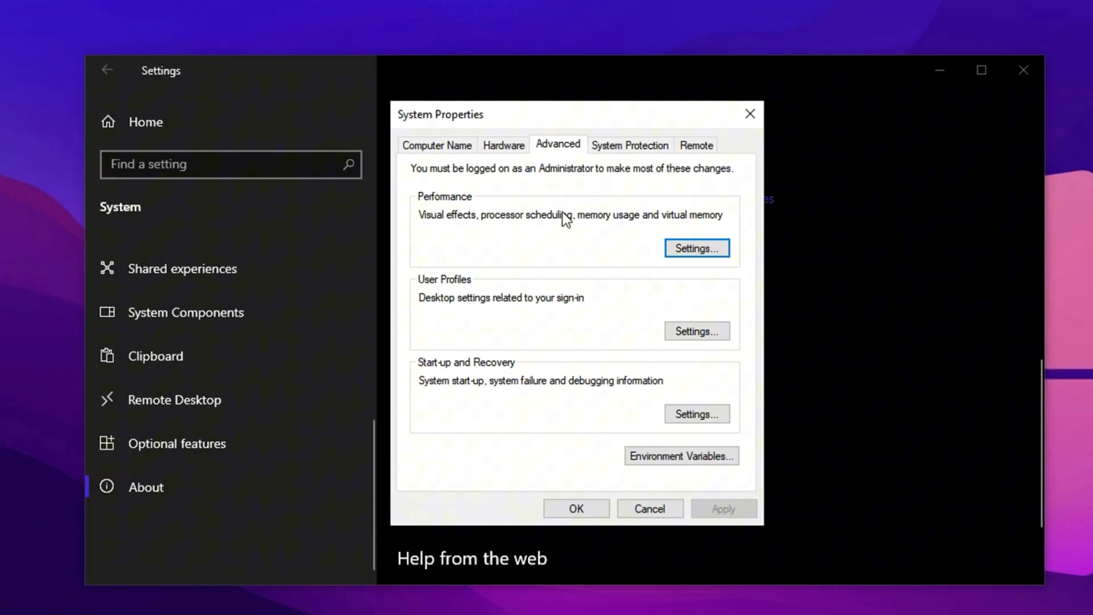
- In Performance Options choose best performance, re-enabling Peek, thumbnails and window contents while dragging
{"action": "left_click", "coordinate": [696, 248]}
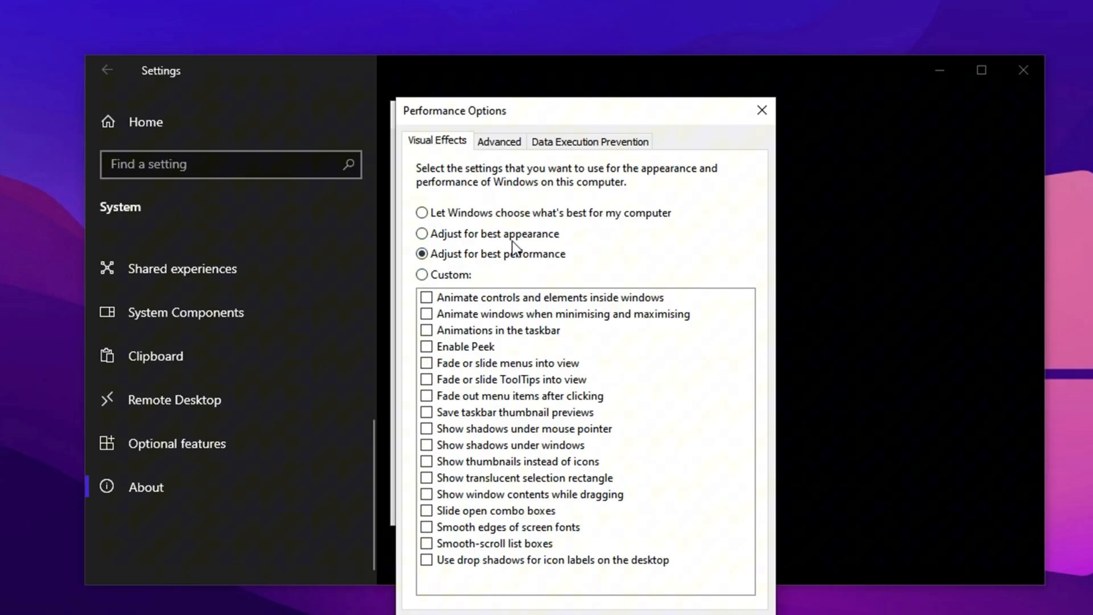
{"action": "mouse_move", "coordinate": [516, 271]}
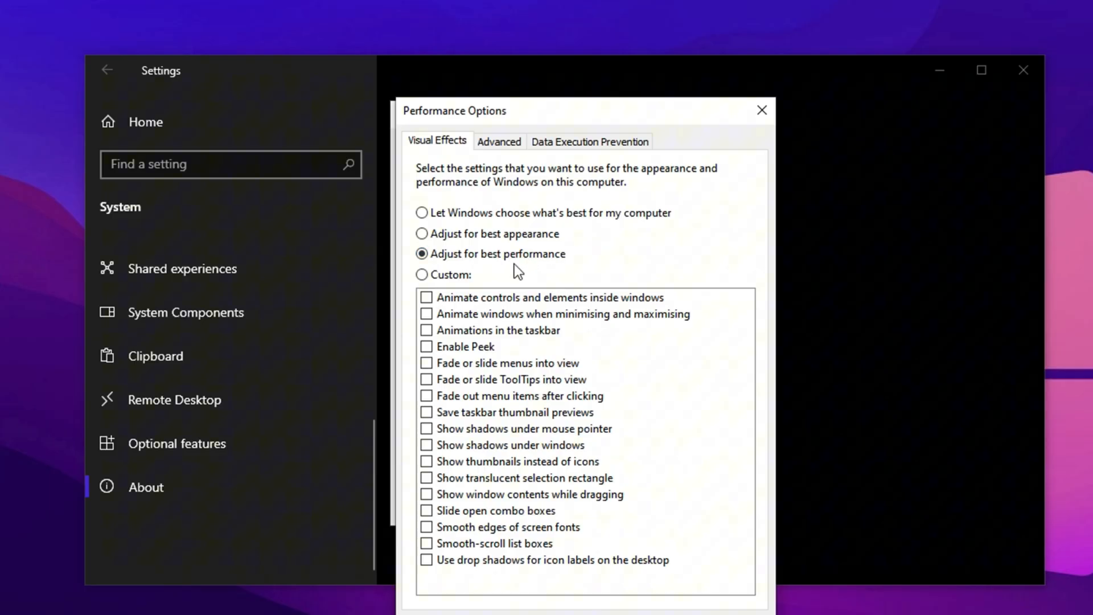
{"action": "mouse_move", "coordinate": [505, 271]}
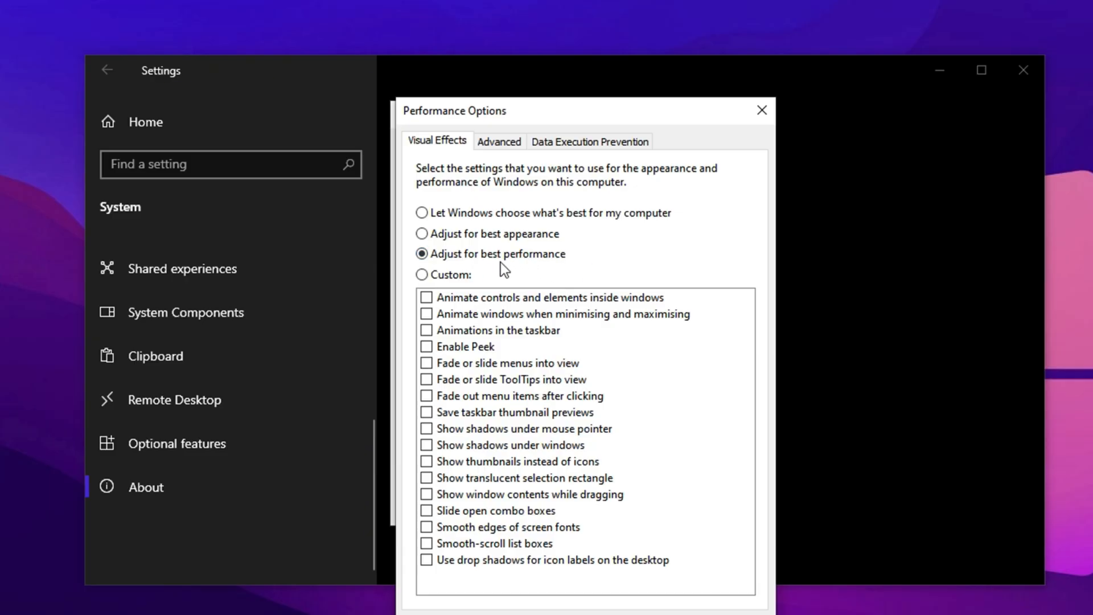
{"action": "mouse_move", "coordinate": [443, 359]}
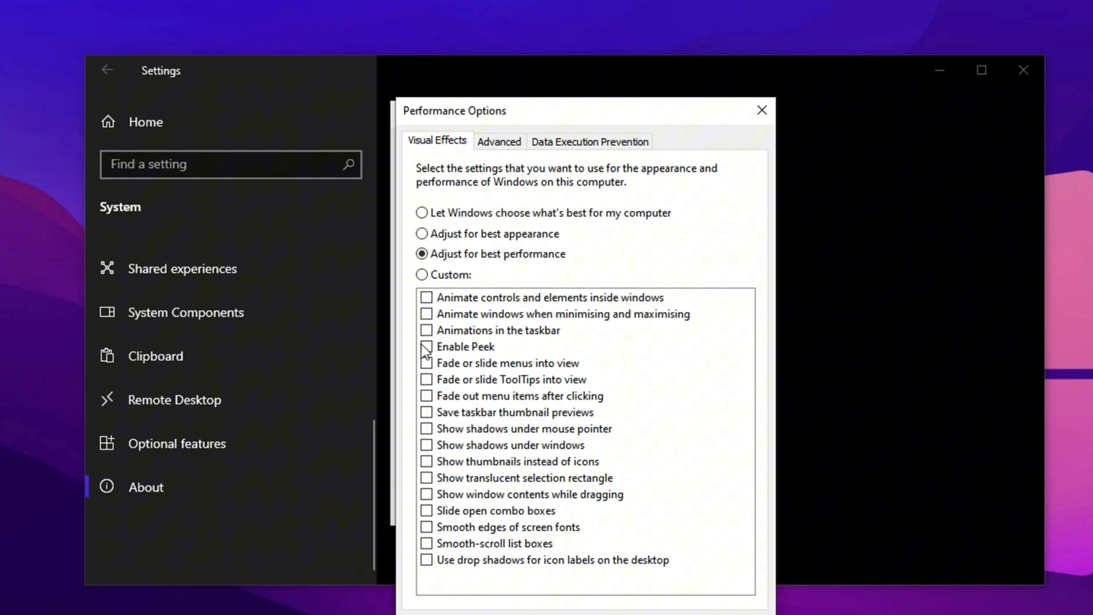
{"action": "left_click", "coordinate": [427, 346]}
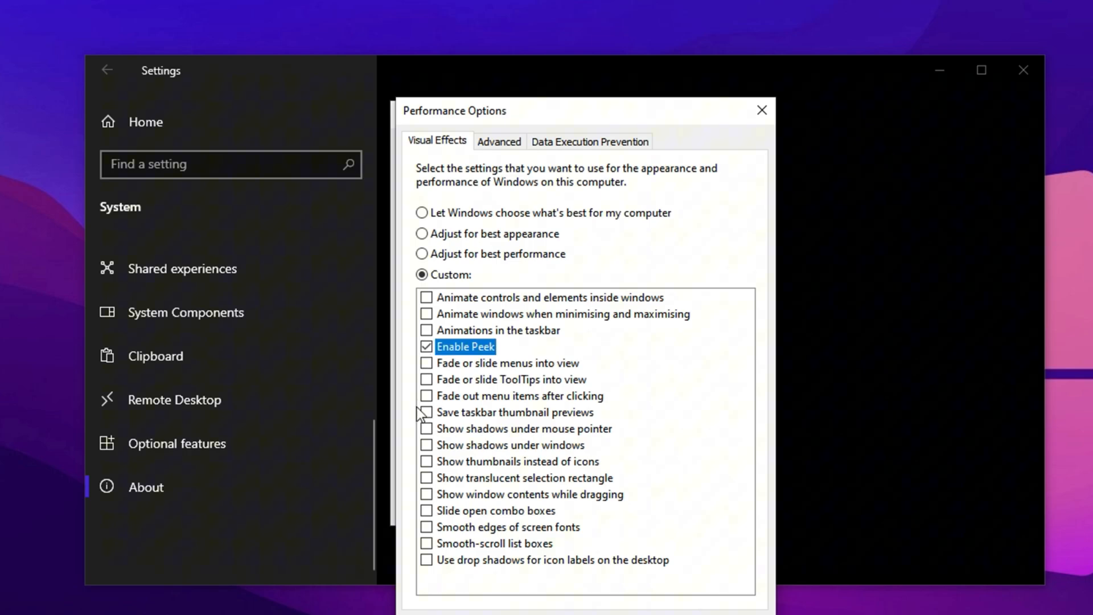
{"action": "left_click", "coordinate": [427, 461]}
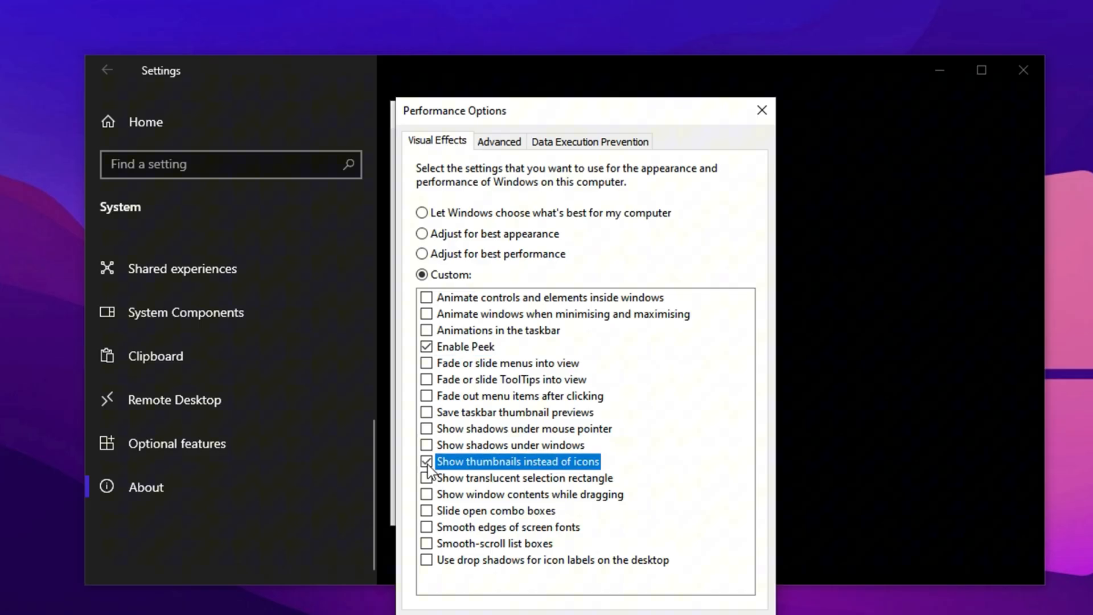
{"action": "left_click", "coordinate": [426, 526]}
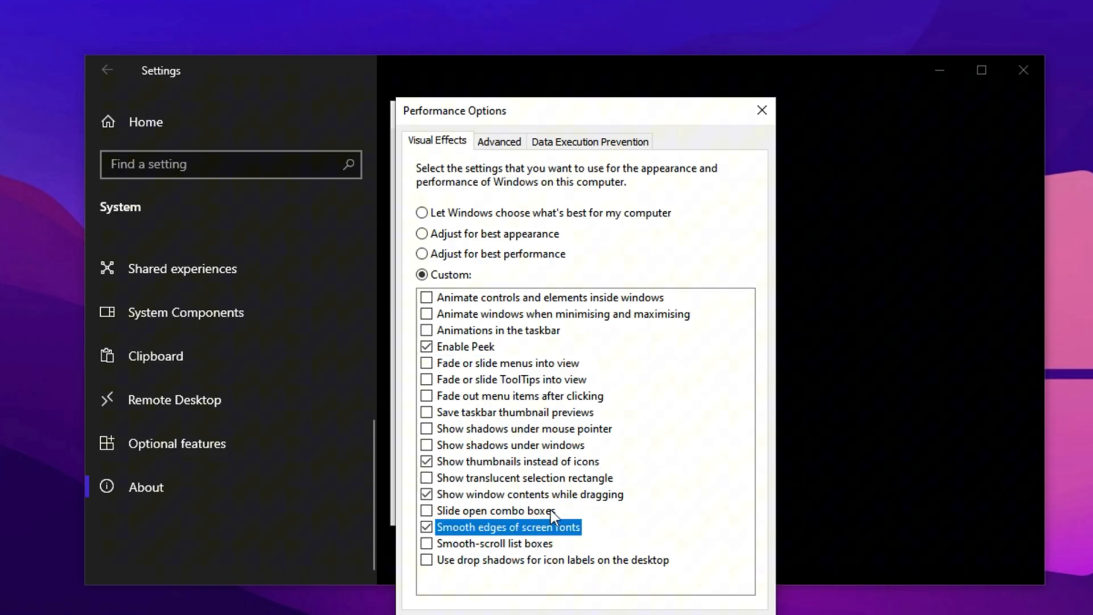
{"action": "mouse_move", "coordinate": [589, 435]}
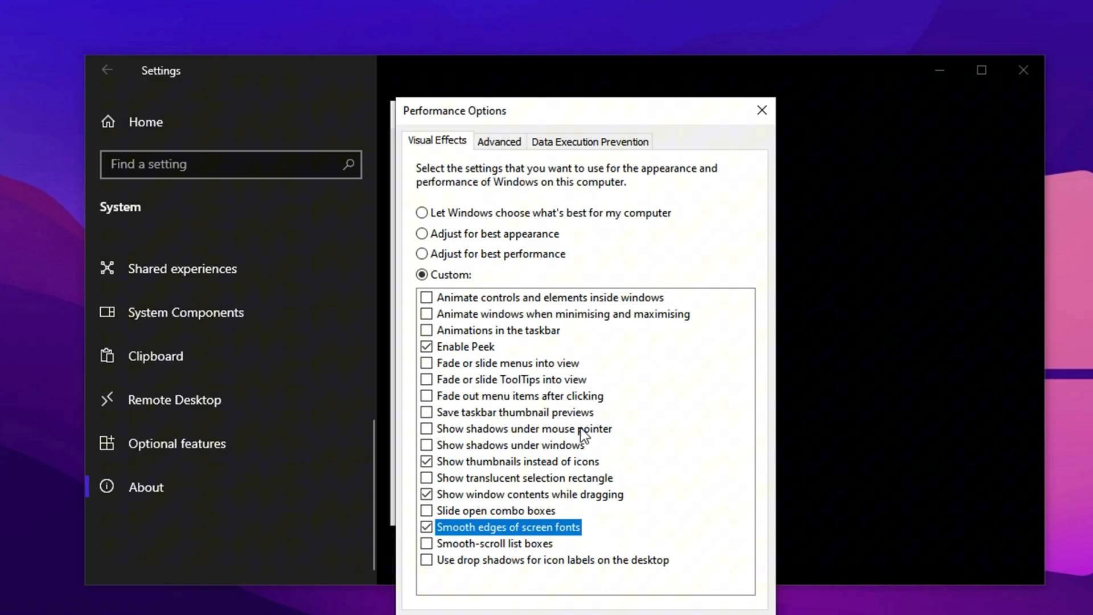
{"action": "mouse_move", "coordinate": [661, 474]}
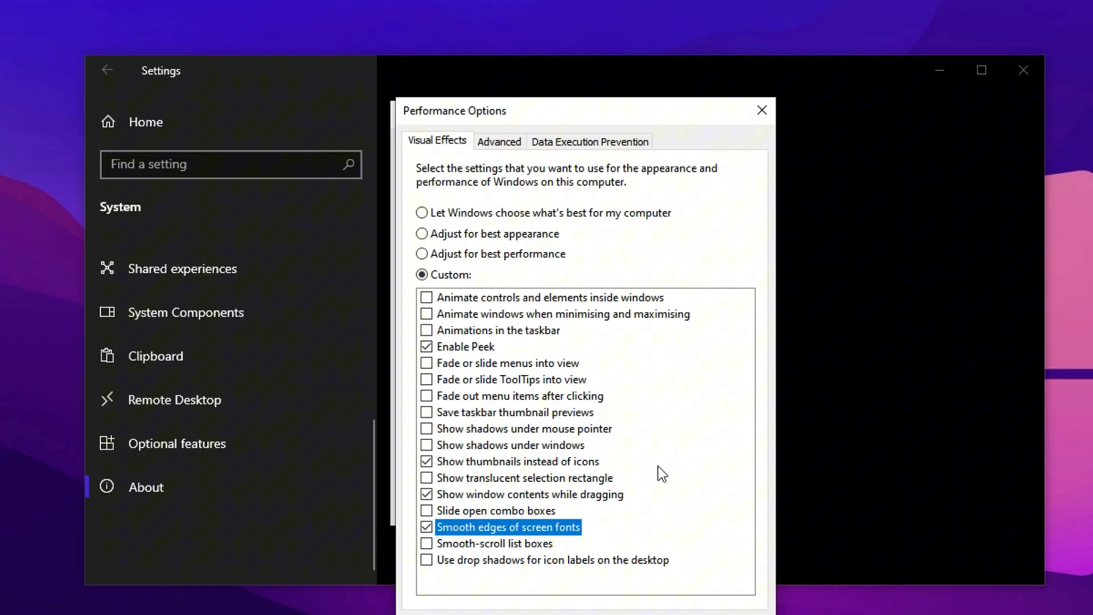
- Show the Advanced tab with processor scheduling favouring Programs and 7111 MB paging file
{"action": "left_click", "coordinate": [499, 141]}
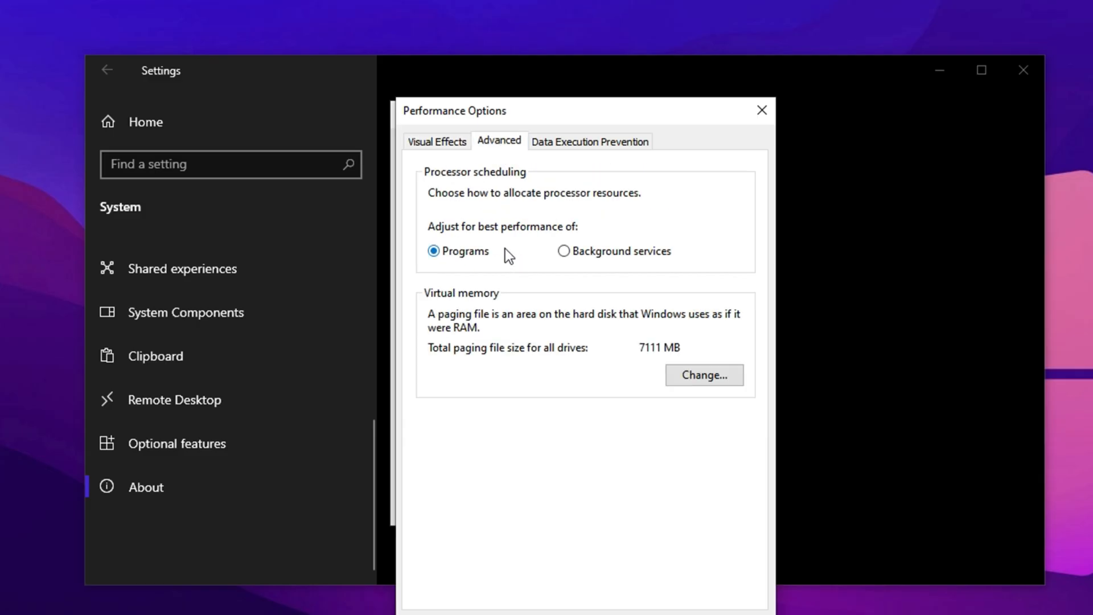
{"action": "mouse_move", "coordinate": [515, 262]}
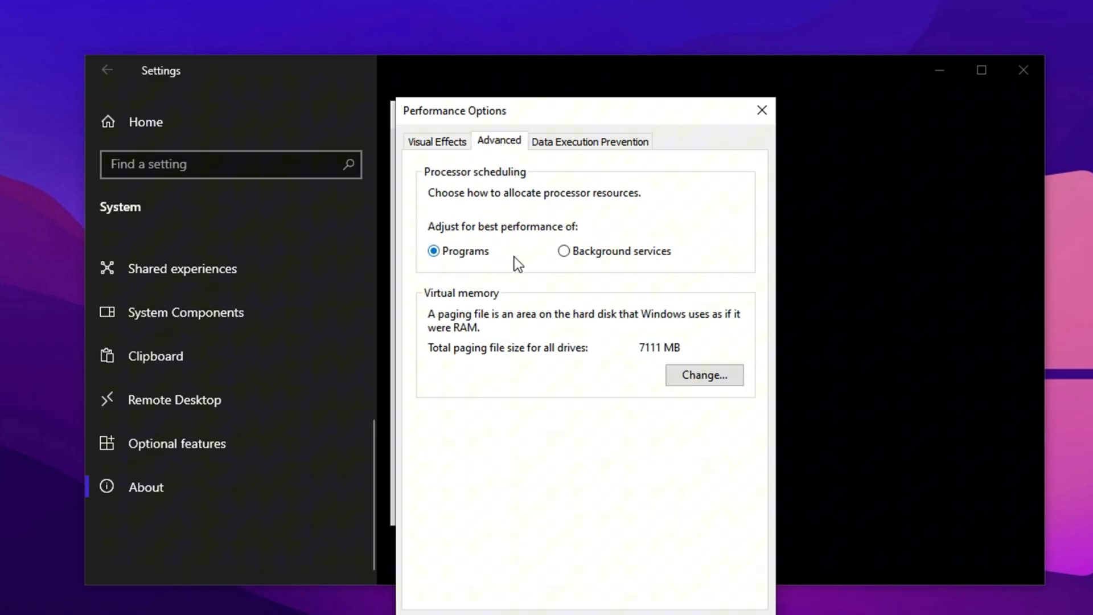
{"action": "mouse_move", "coordinate": [476, 275]}
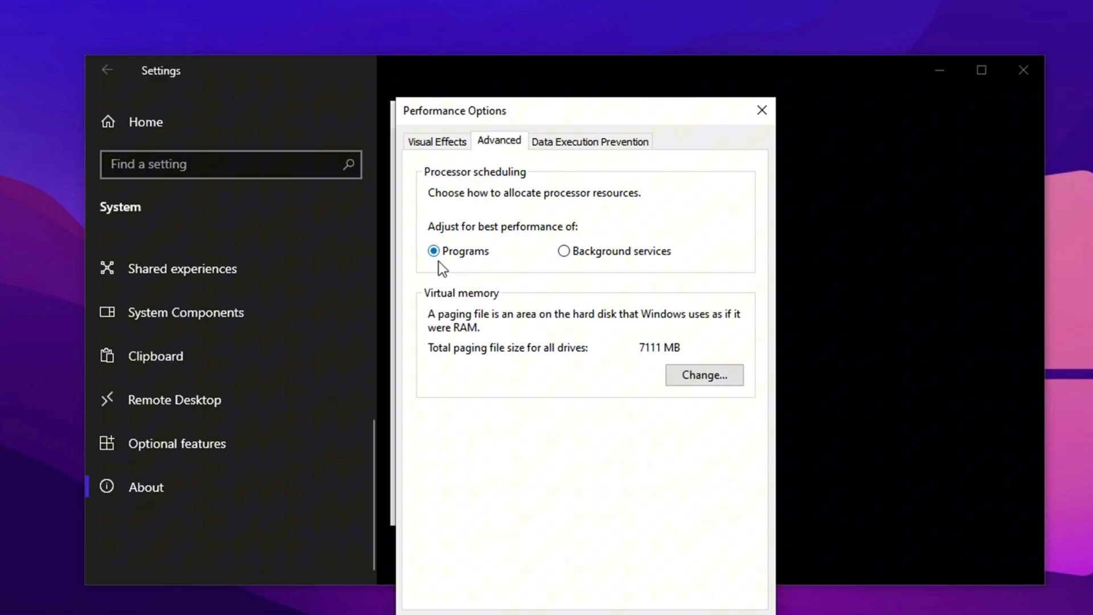
{"action": "mouse_move", "coordinate": [462, 256]}
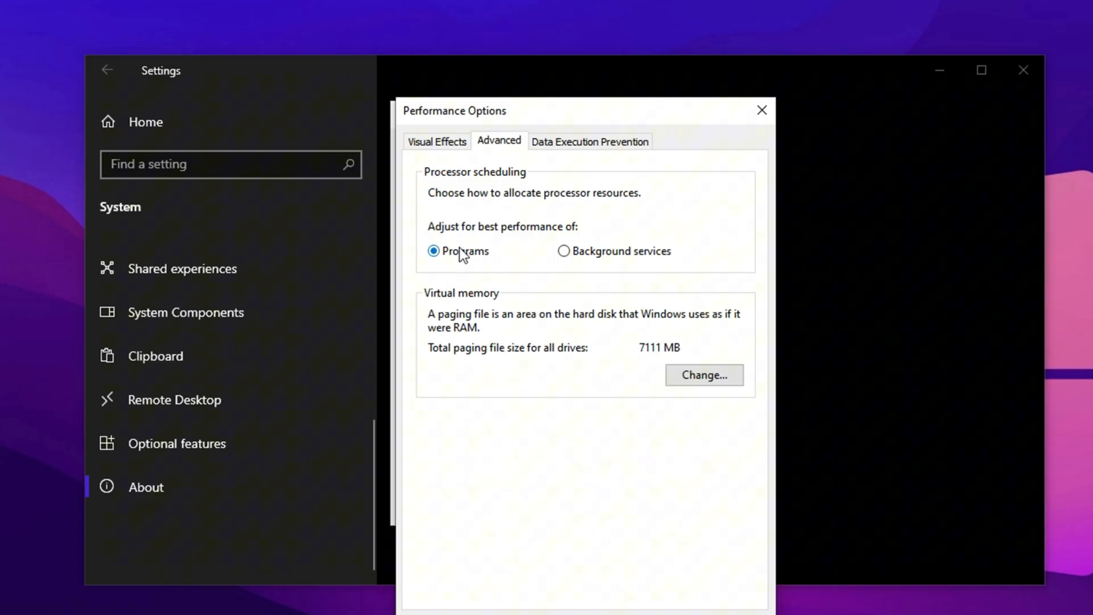
{"action": "mouse_move", "coordinate": [501, 246]}
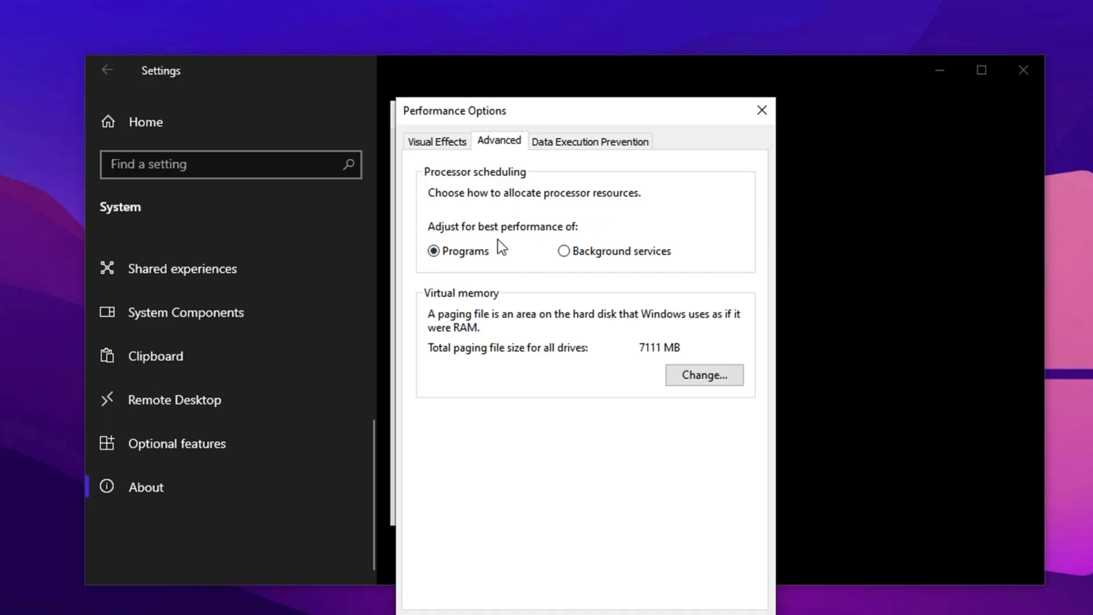
{"action": "mouse_move", "coordinate": [452, 271]}
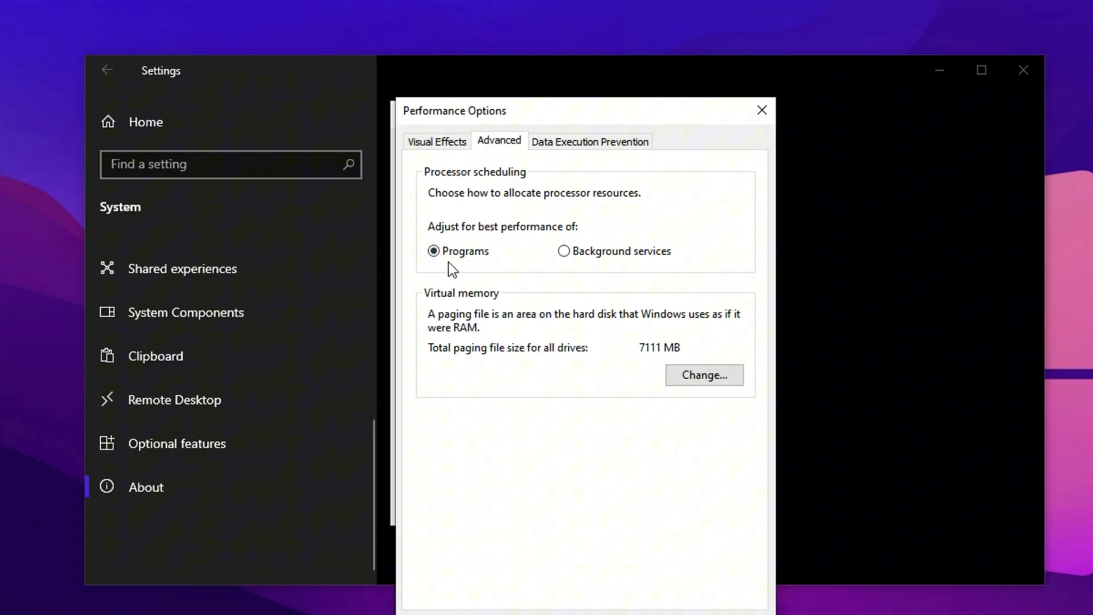
{"action": "mouse_move", "coordinate": [566, 420]}
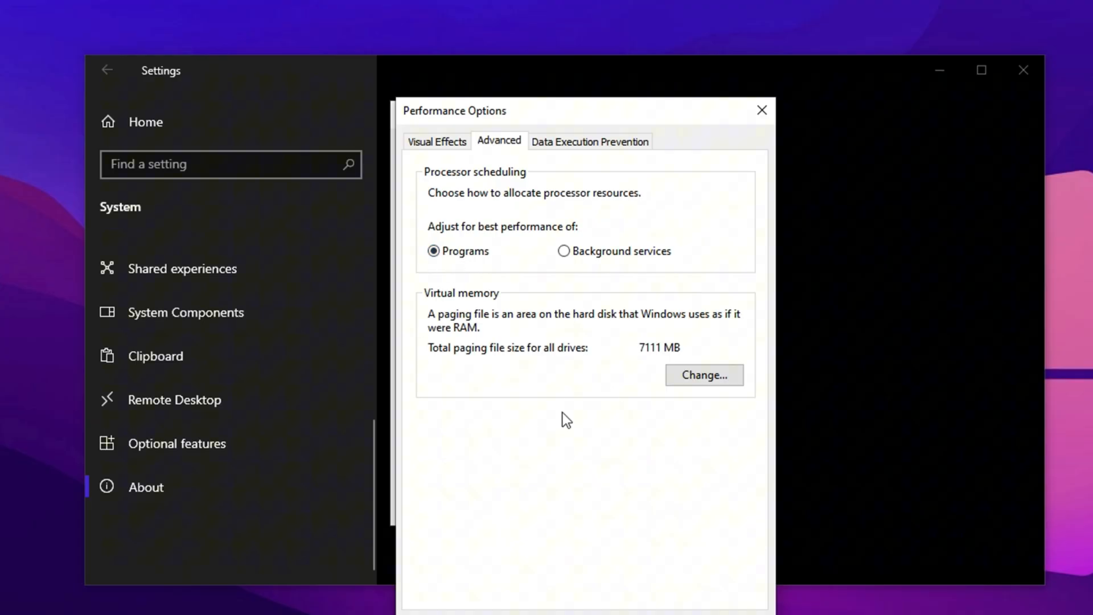